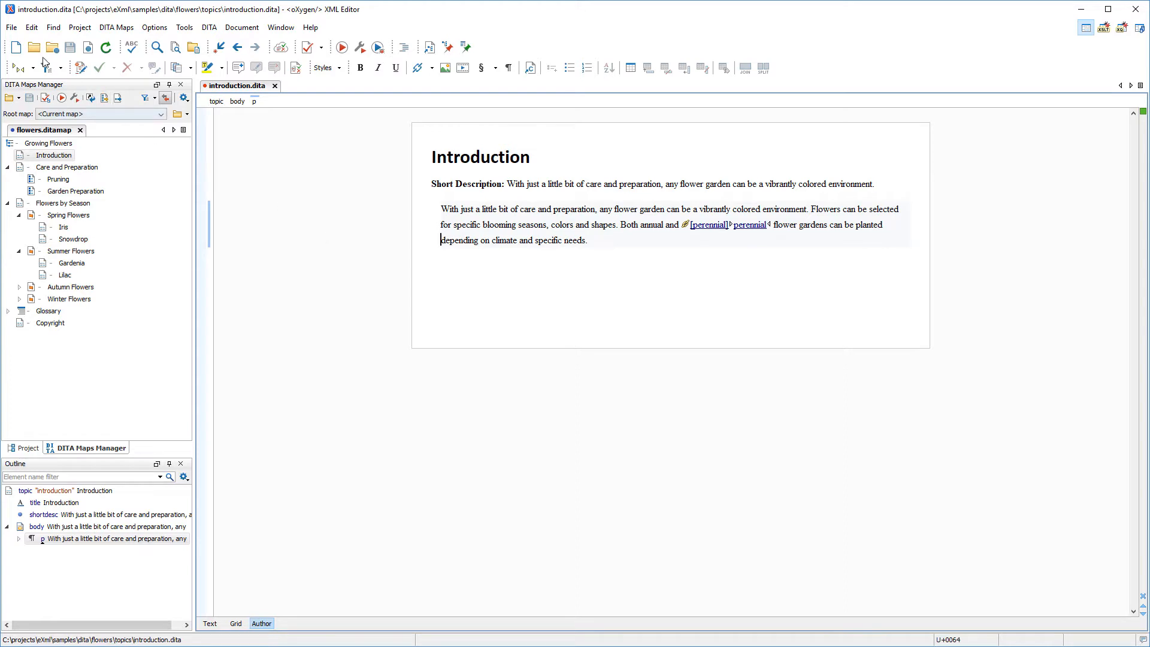
Create SubjectScheme.ditamap from the Subject Scheme (map) template found by filtering 'subject'.
left_click(16, 47)
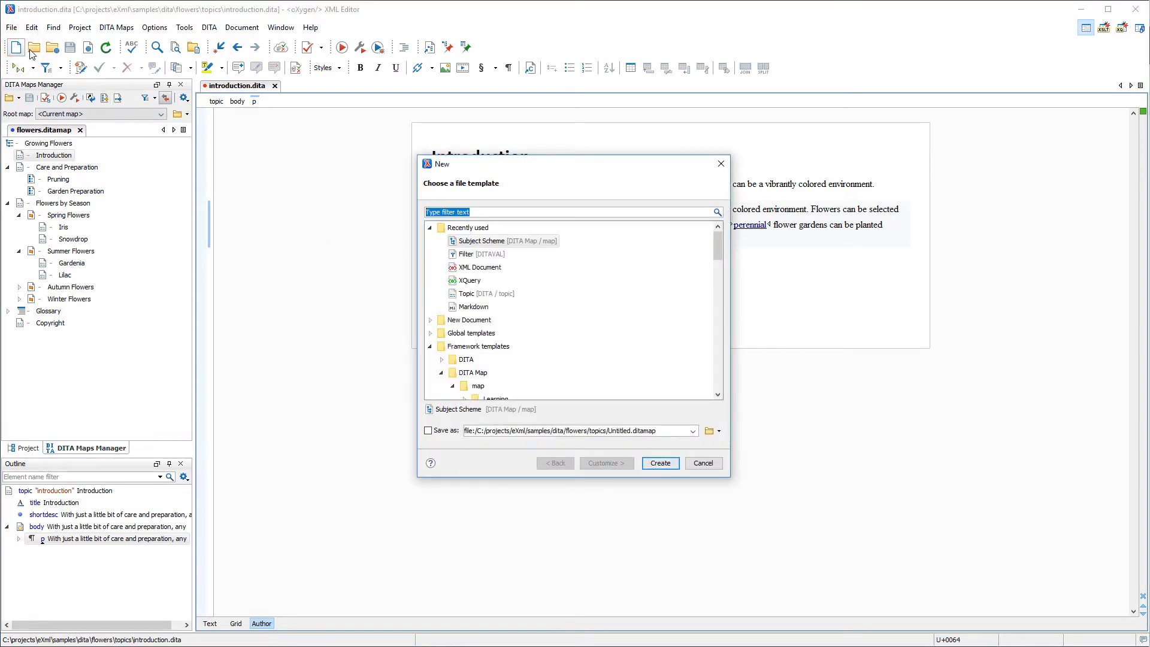
type("subject")
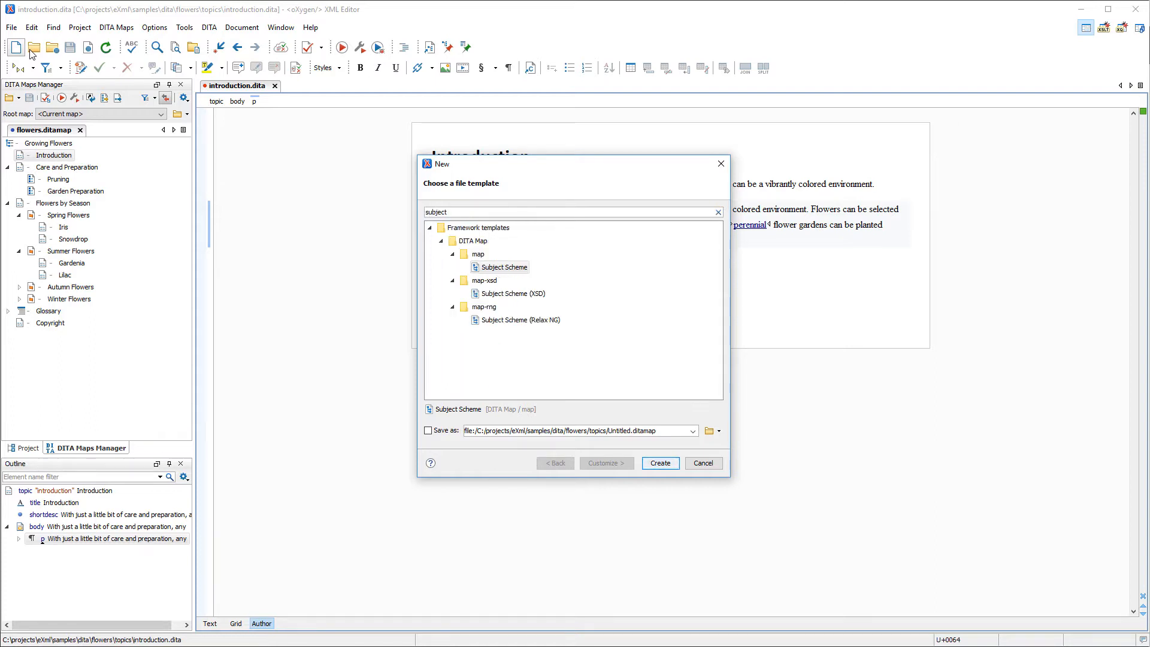
left_click(501, 266)
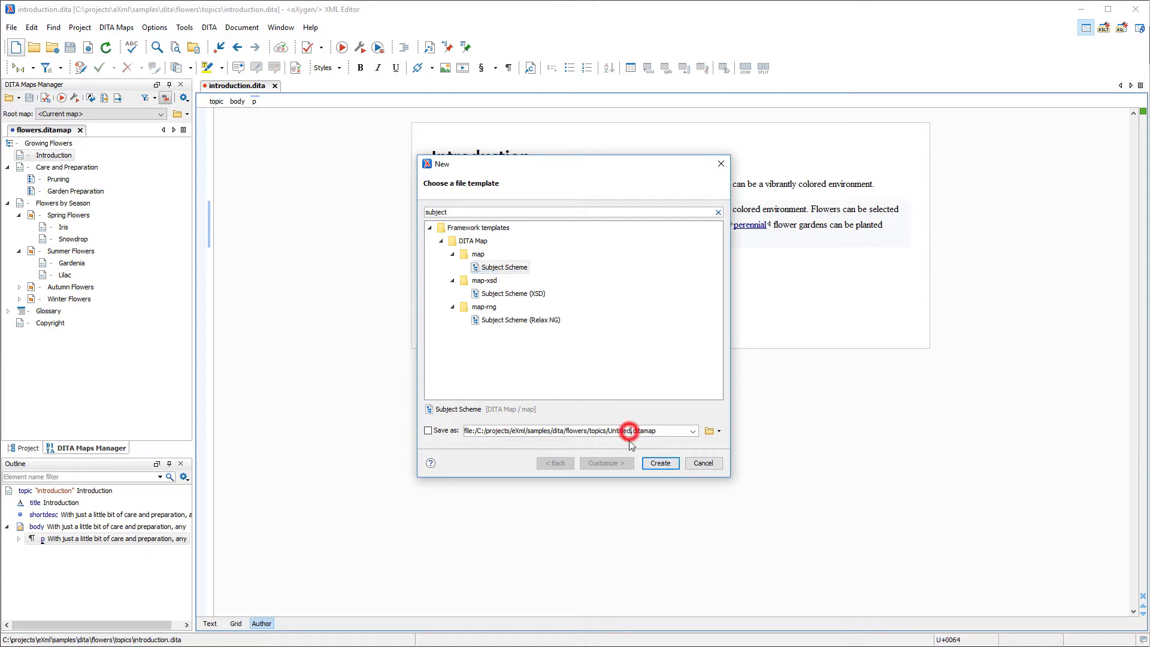
left_click(427, 430)
type("SubjectScheme")
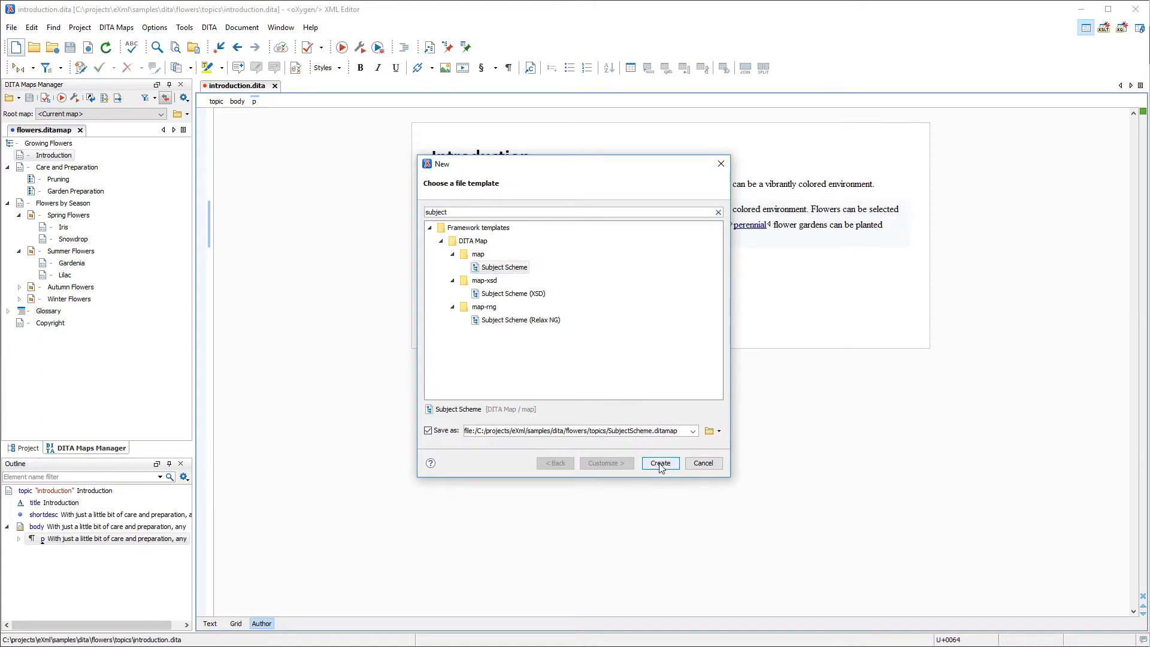
left_click(658, 463)
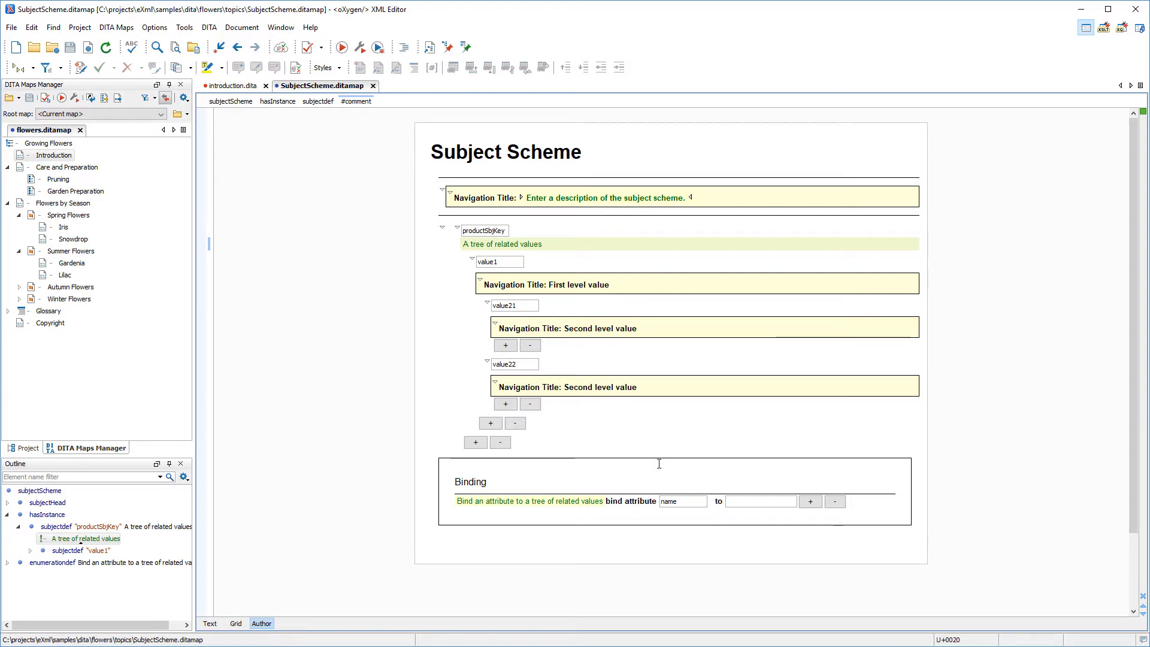
left_click(211, 623)
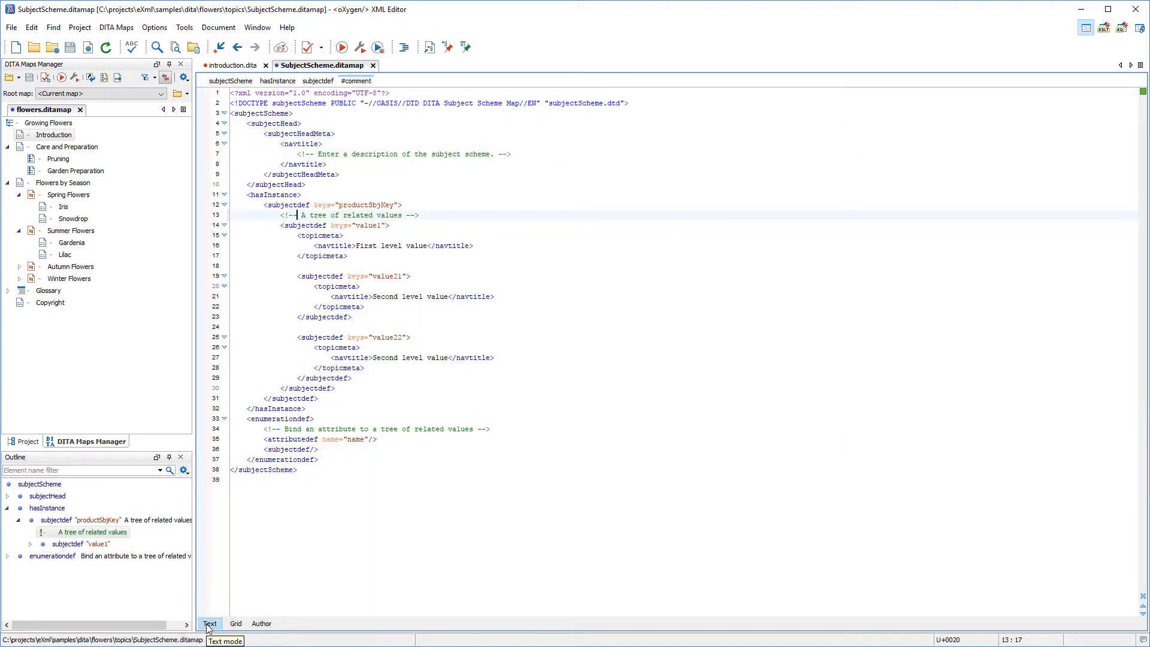
mouse_move(261, 623)
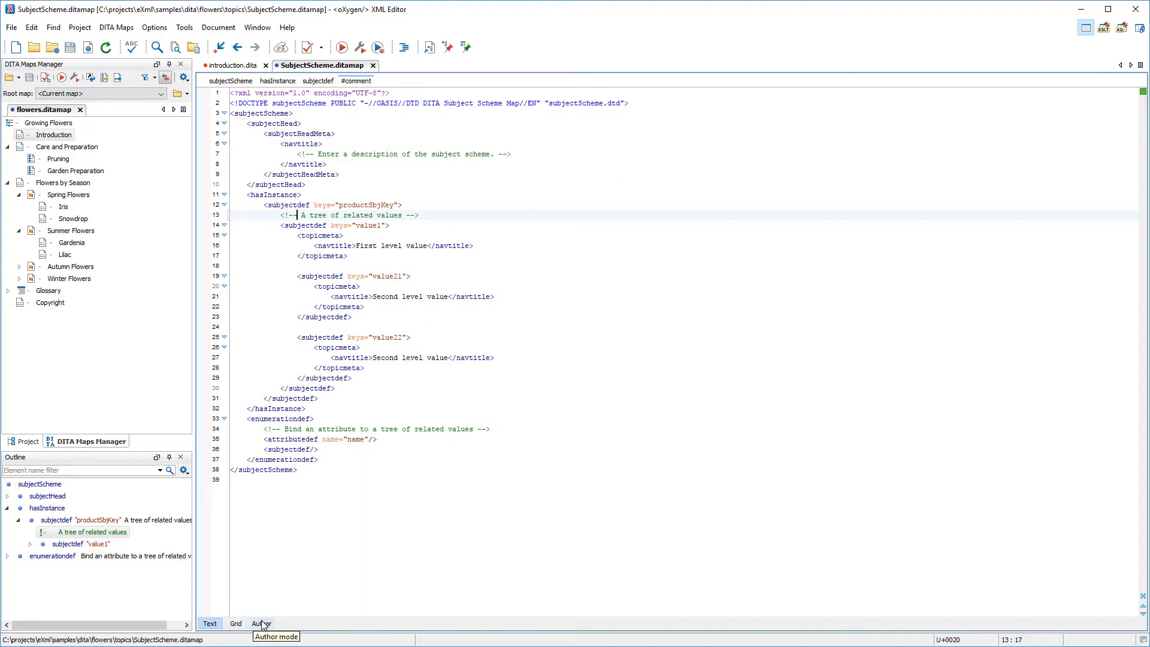
left_click(261, 623)
type("win")
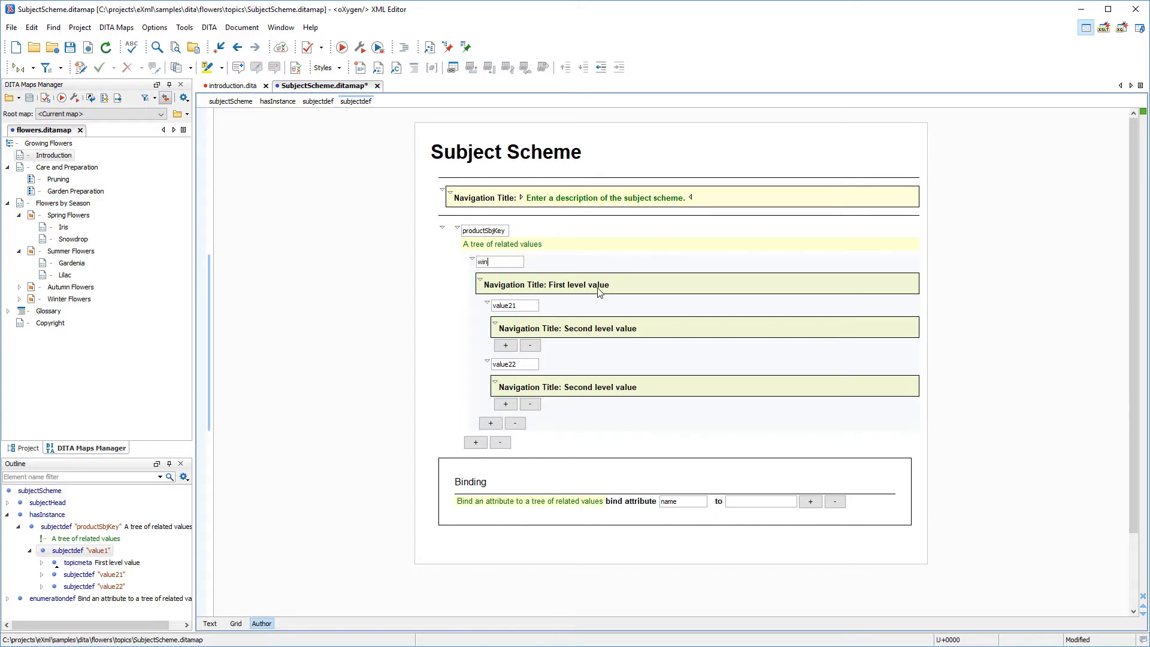
Title the first subjectdef value Windows, then remove the navigation title blocks from the scheme.
double_click(597, 285)
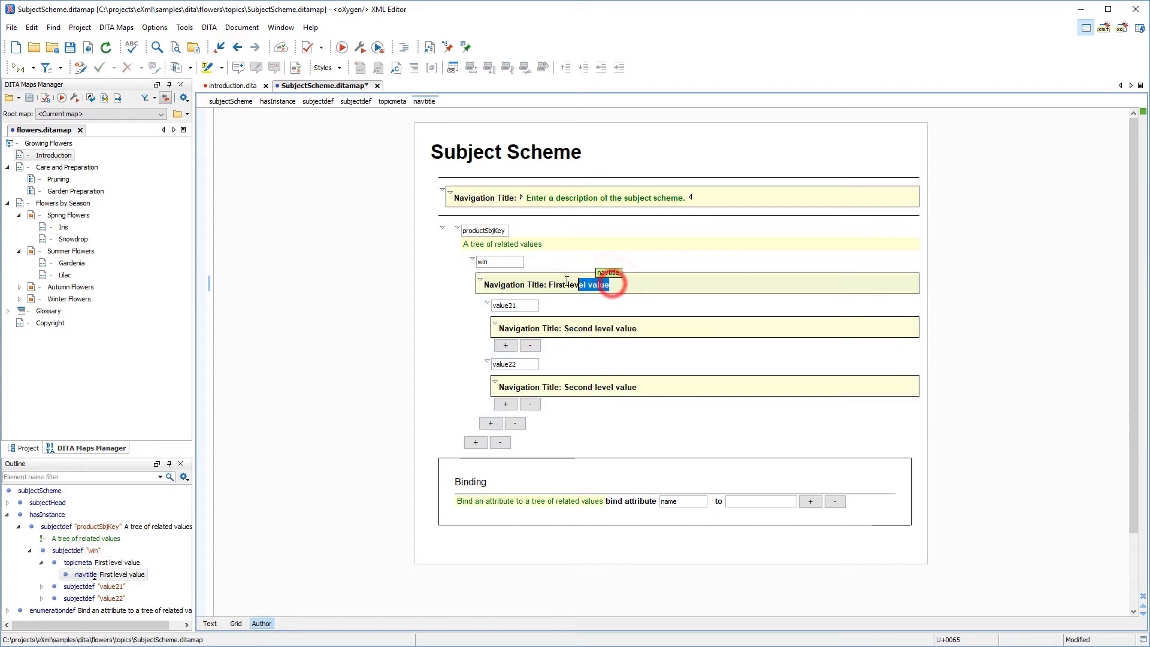
type("Windows")
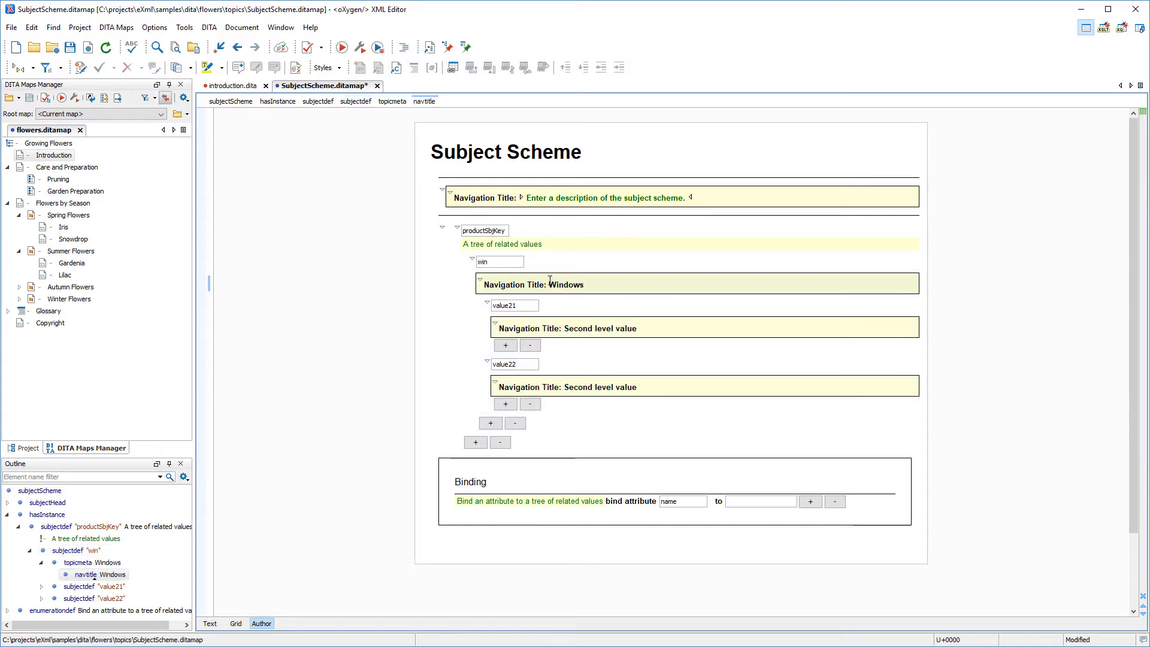
left_click(587, 285)
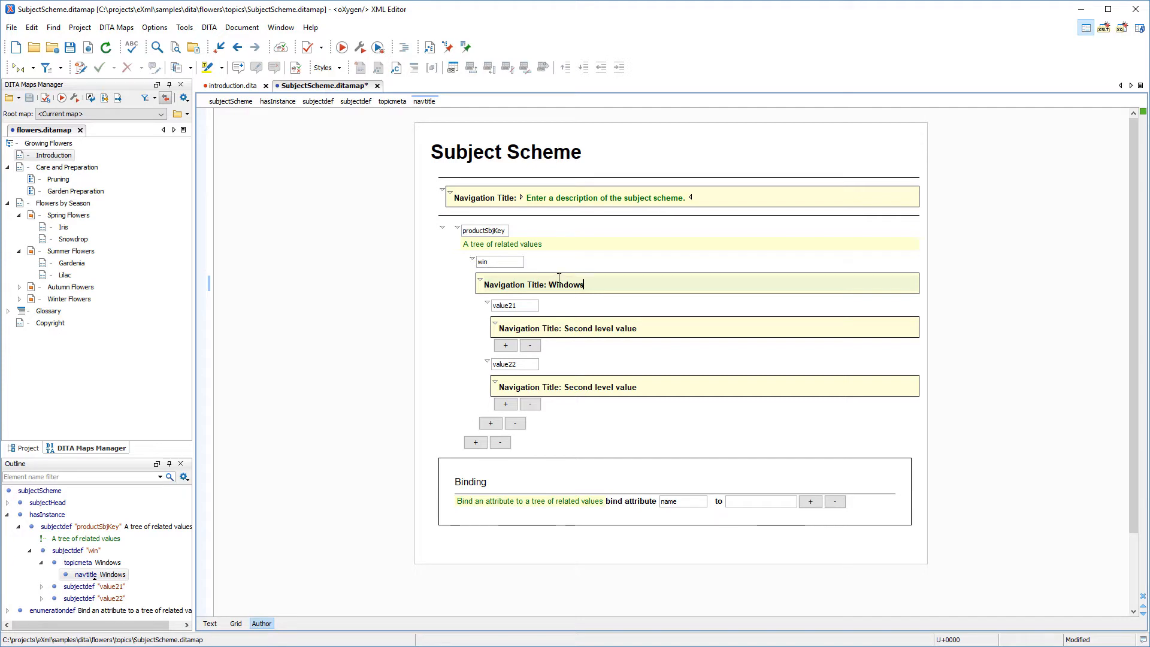
left_click(576, 197)
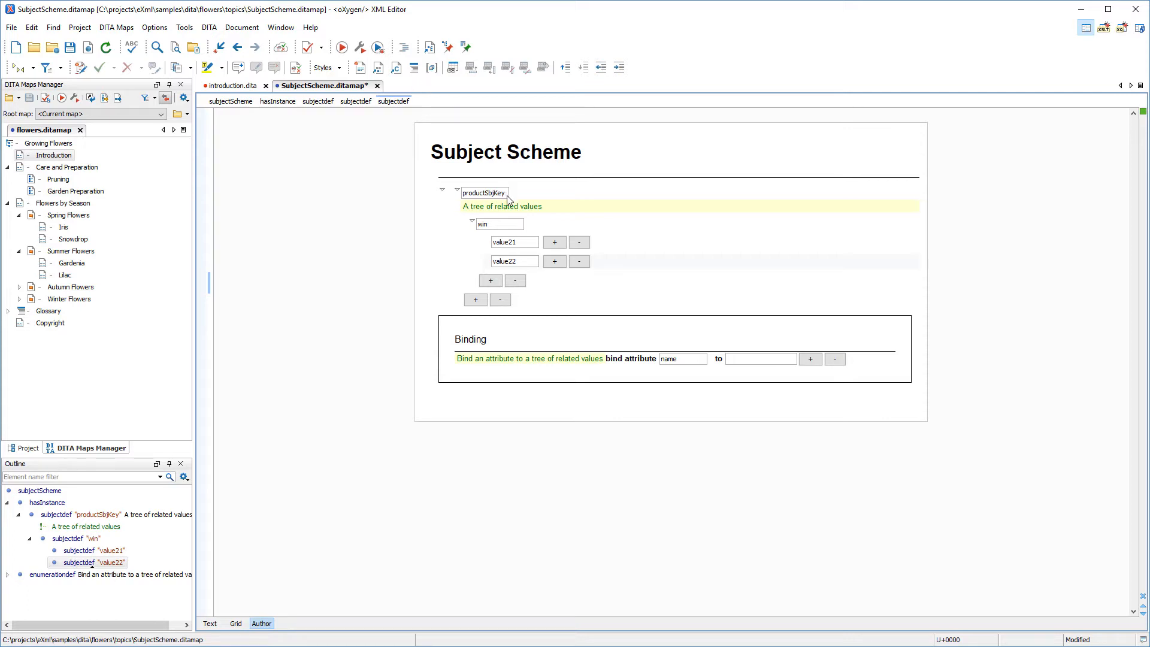
Rename the scheme key to audienceKey and its values to expert, botanist and gardener.
double_click(484, 193)
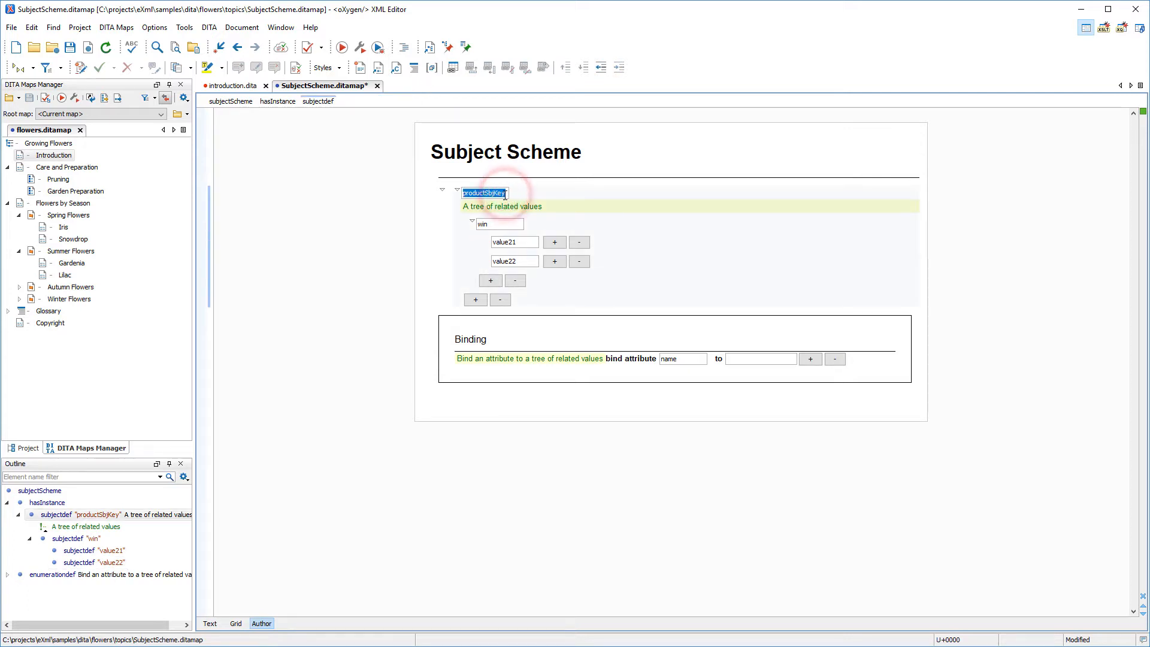
type("audienceKey")
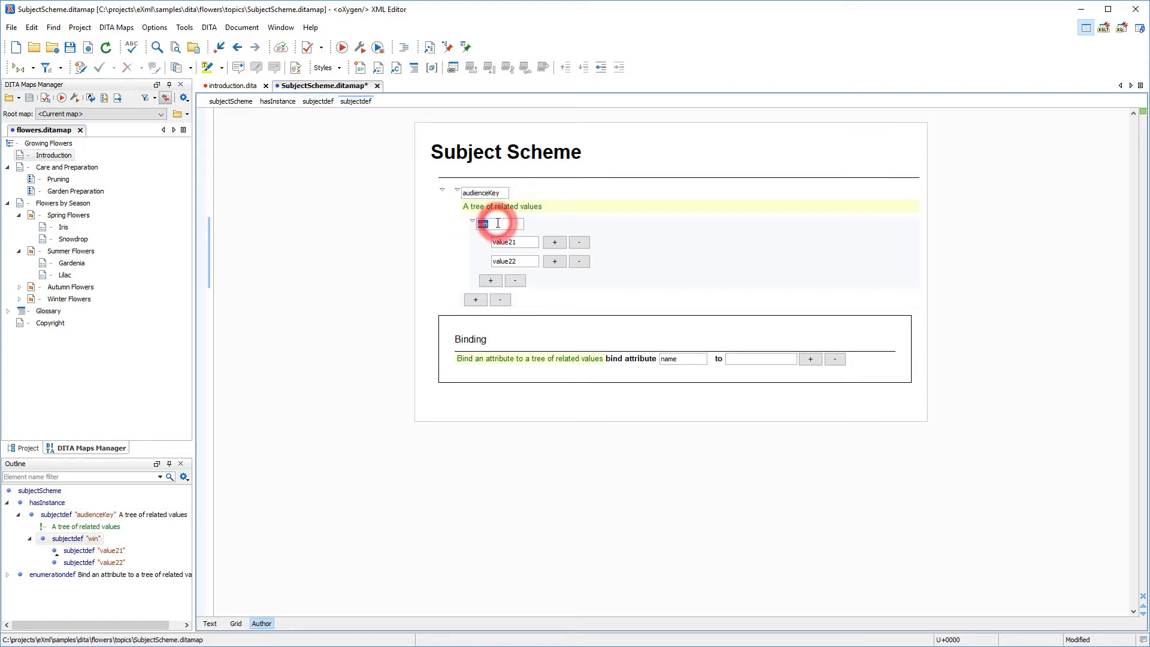
type("expert")
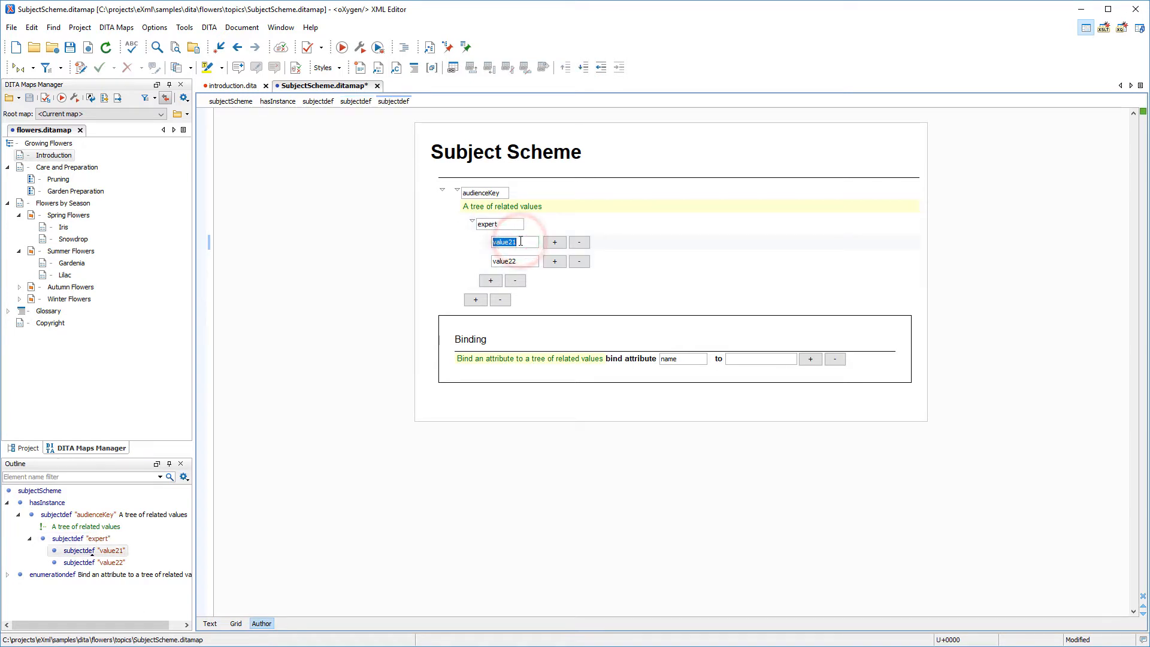
type("botanist")
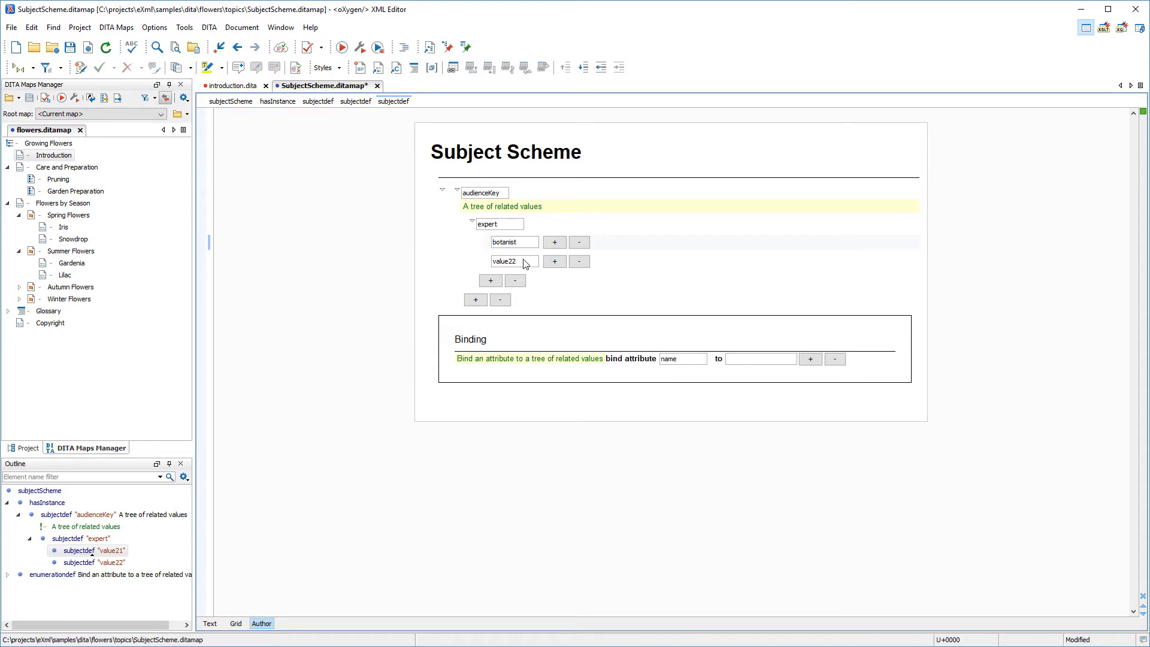
type("garden")
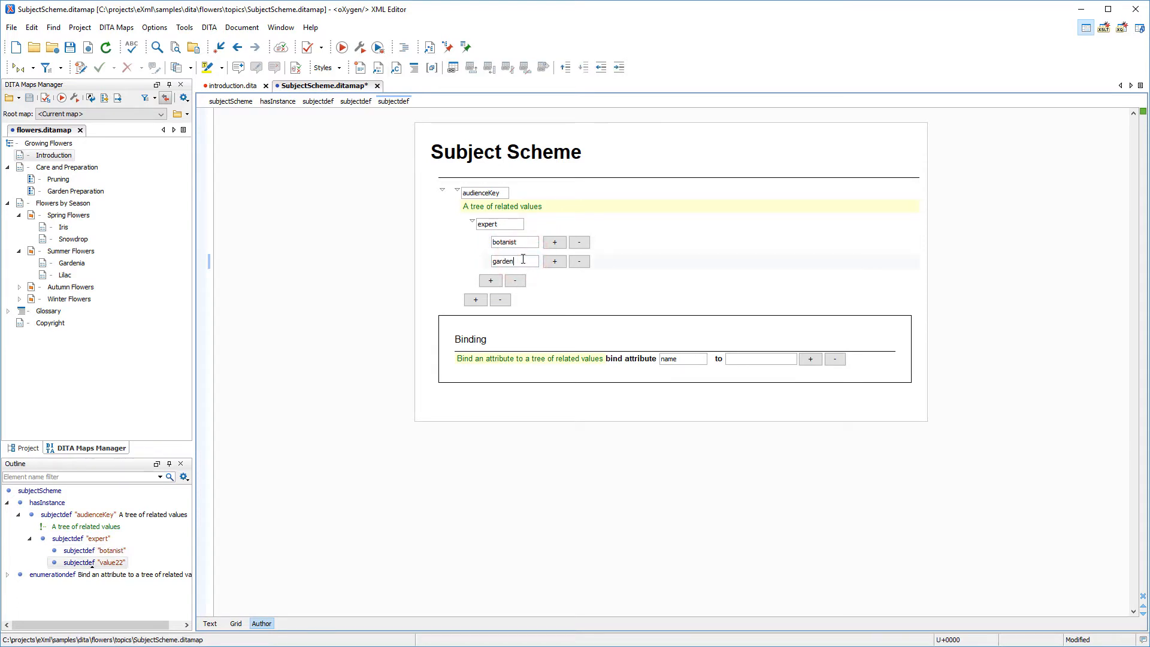
type("er")
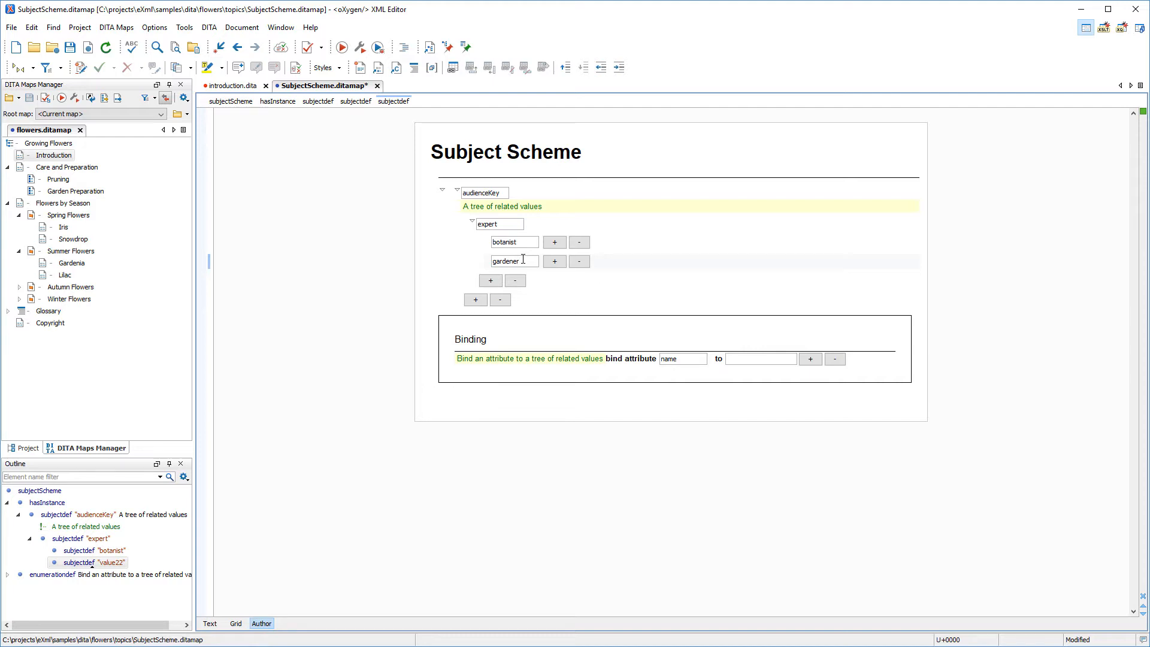
Add a novice value as a sibling of expert.
left_click(490, 280)
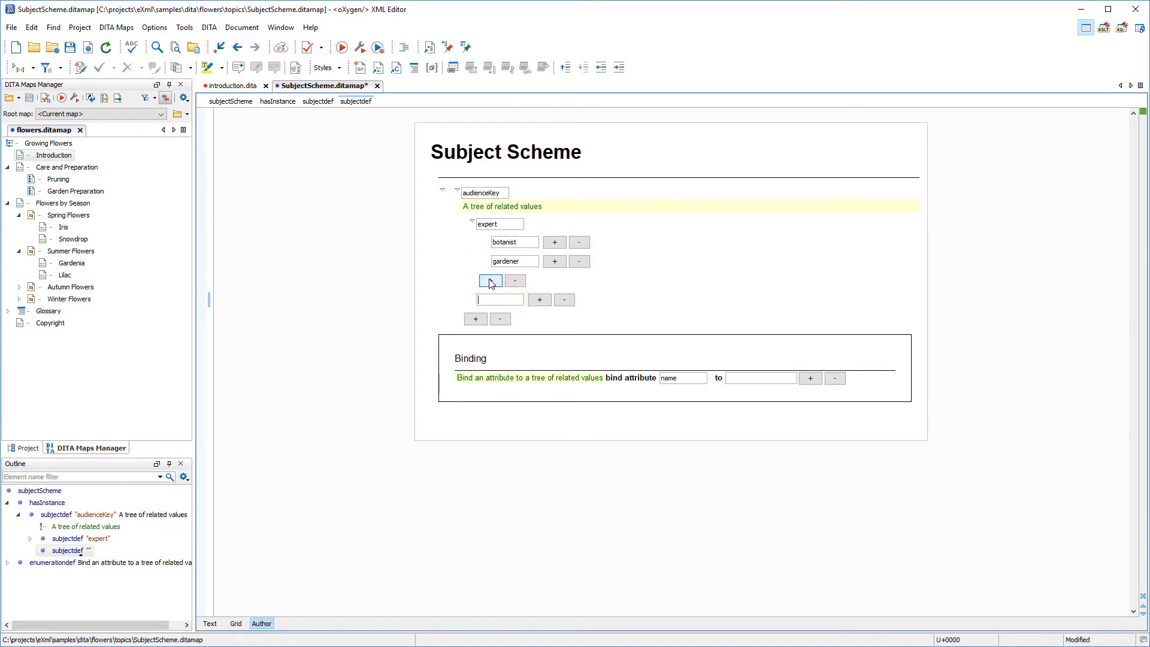
type("novi")
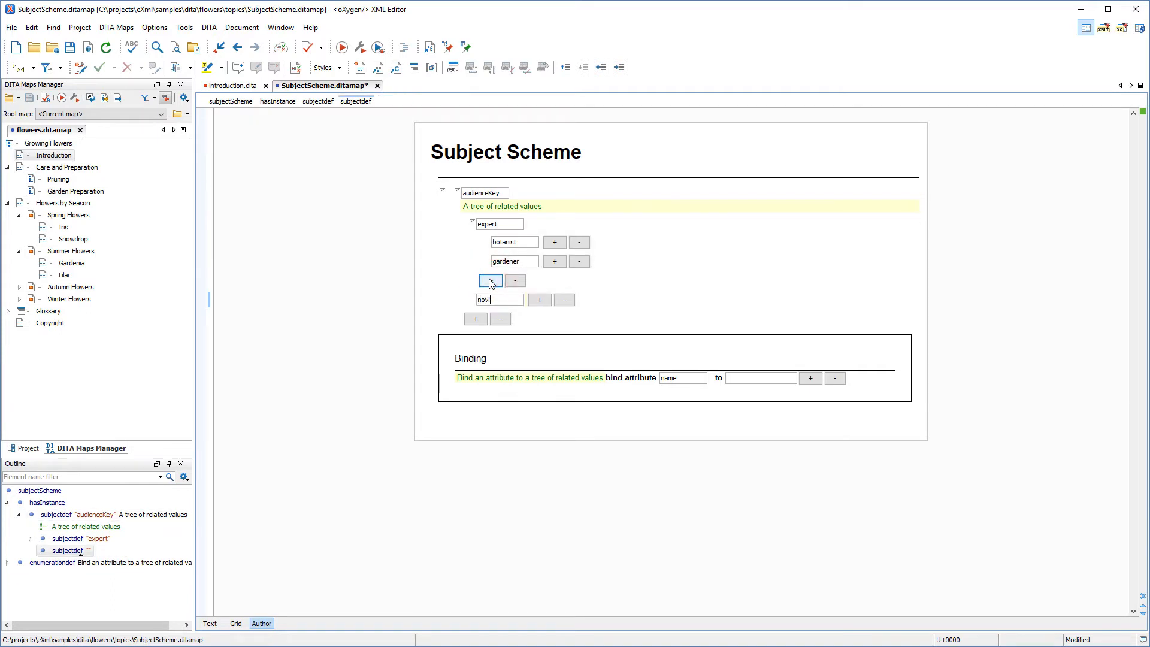
type("ce")
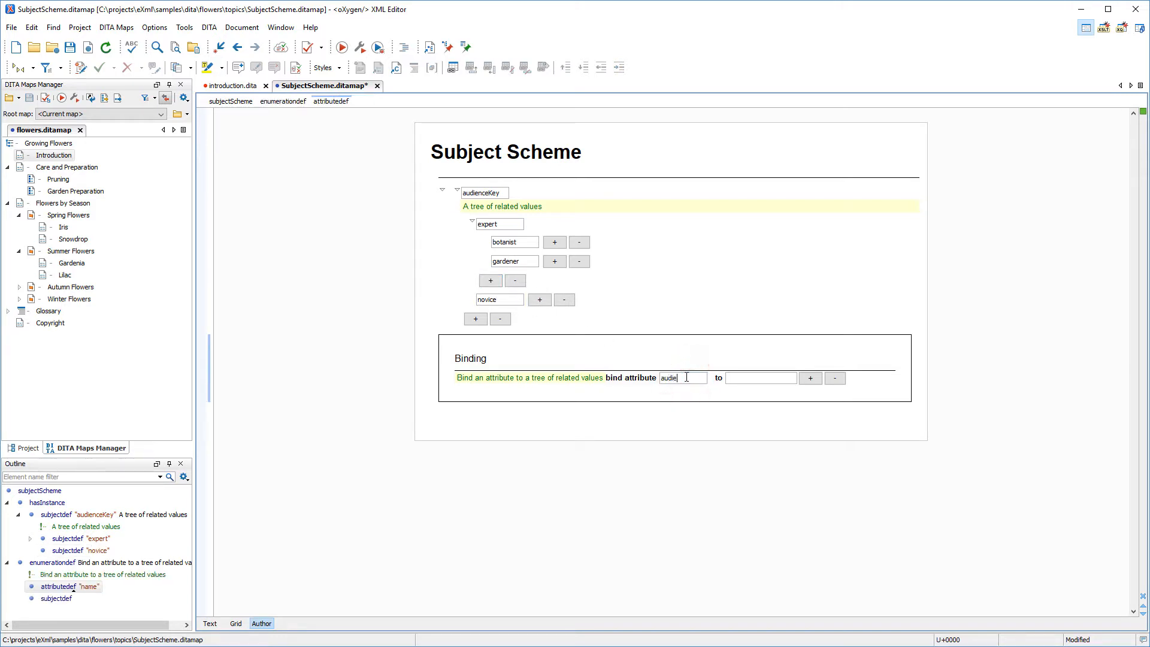
Bind the audience attribute to audienceKey and save the subject scheme map.
type("nce")
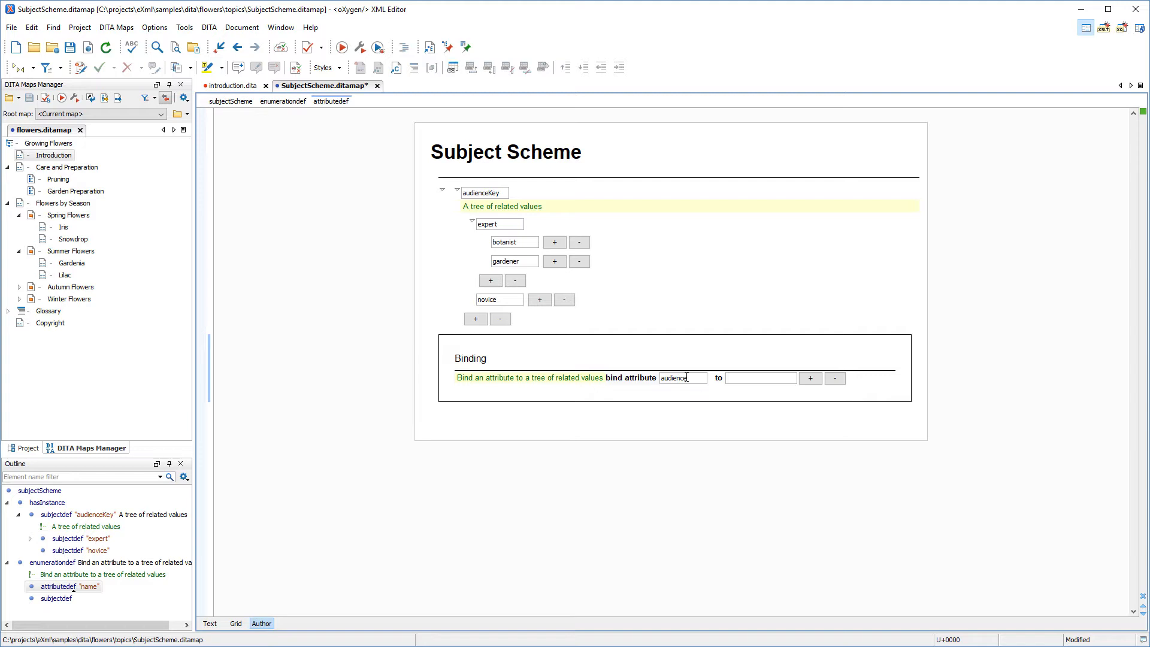
mouse_move(753, 391)
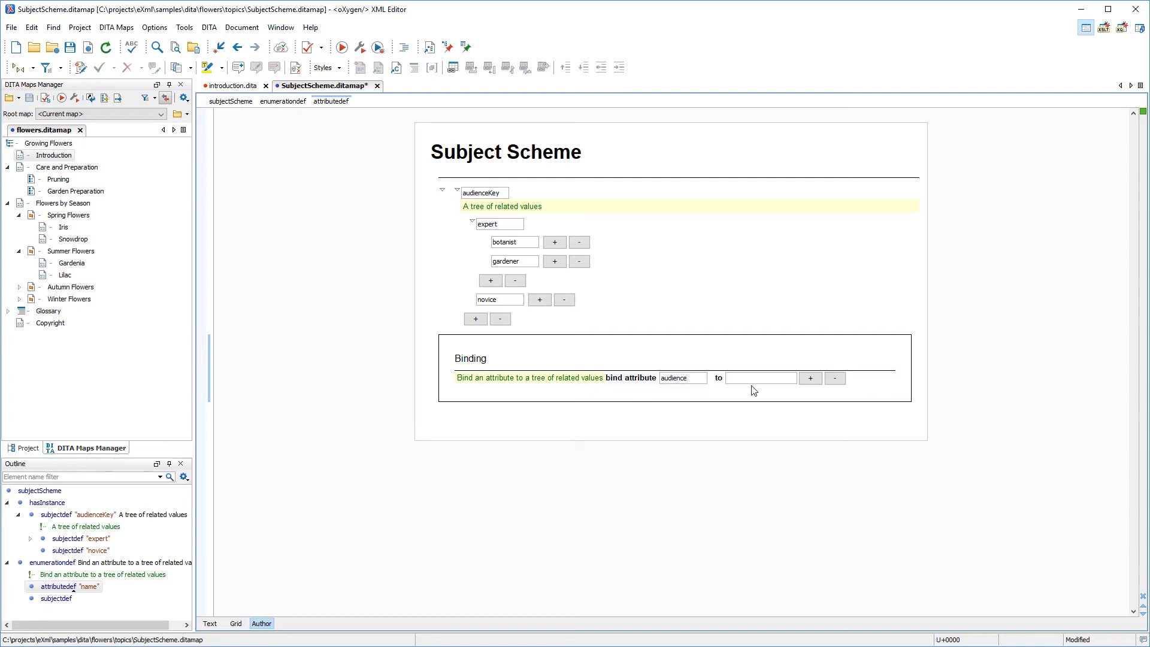
type("audienceKey")
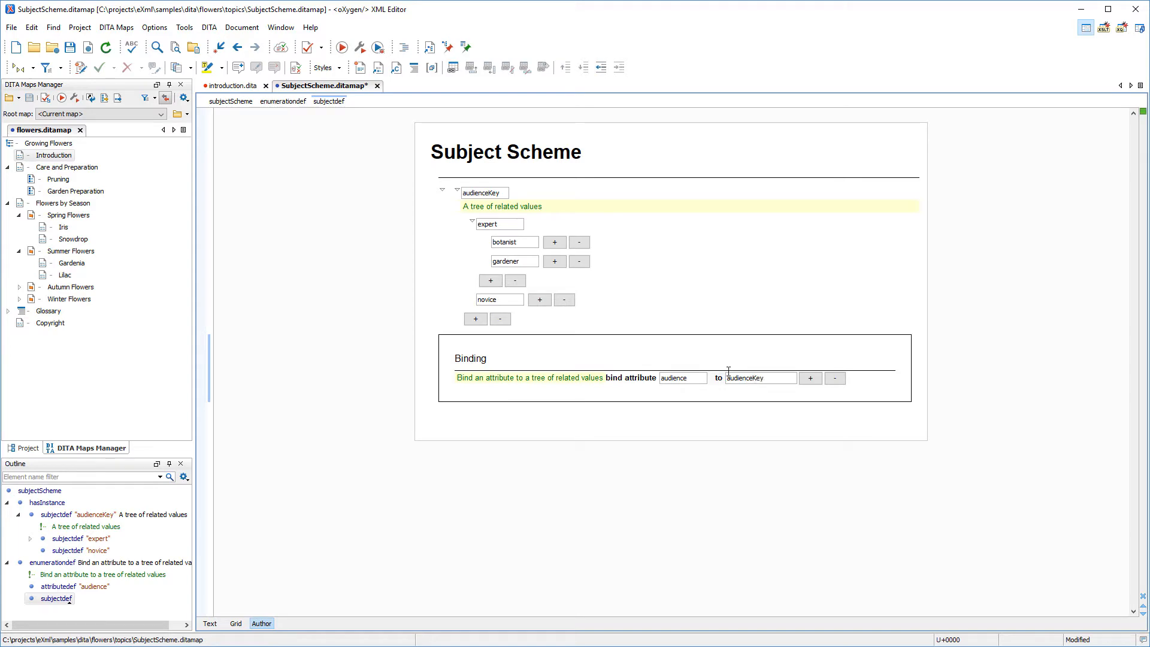
left_click(70, 47)
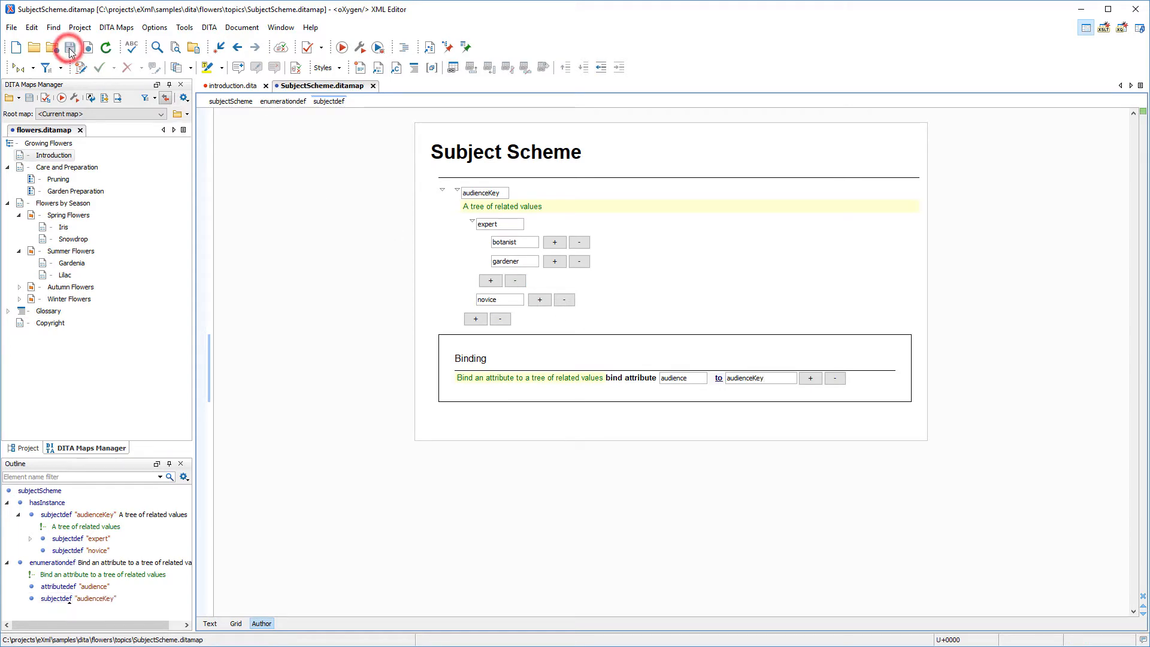
left_click(69, 46)
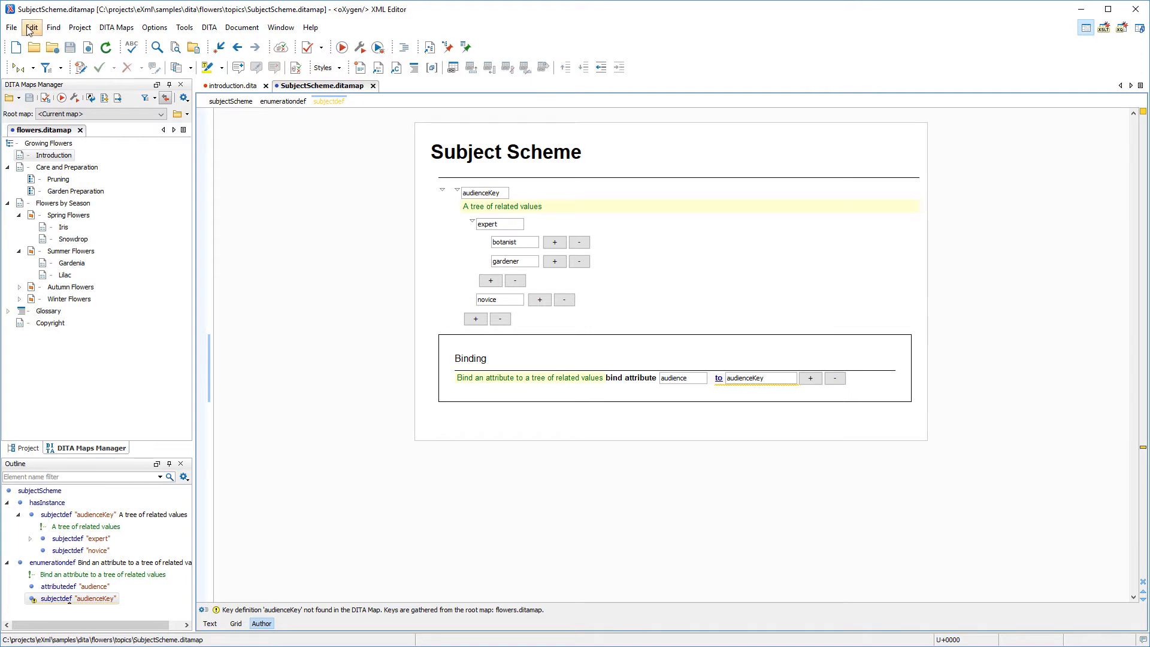
mouse_move(45, 143)
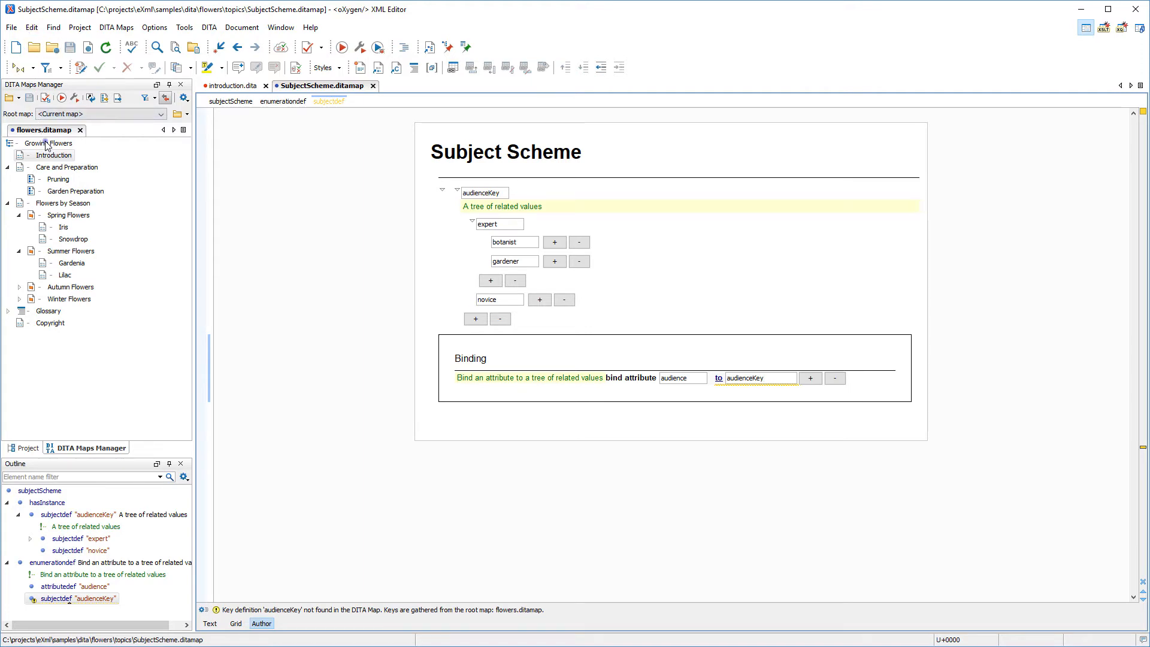
Append a child reference to the Growing Flowers map root with type subjectScheme.
right_click(48, 142)
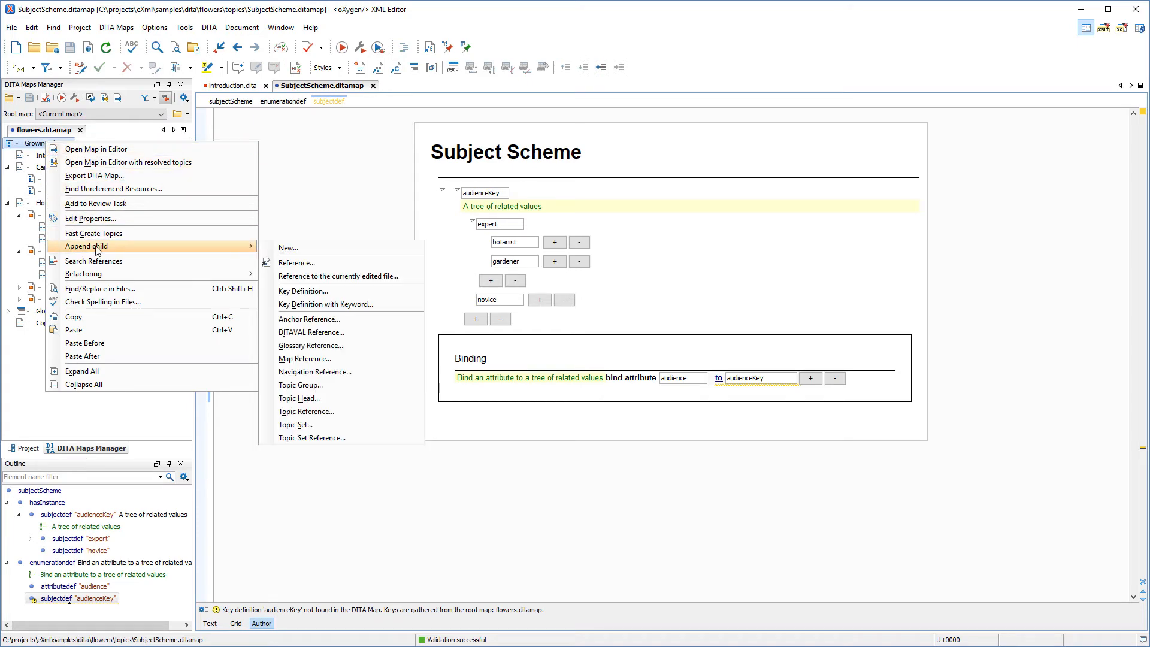
mouse_move(300, 266)
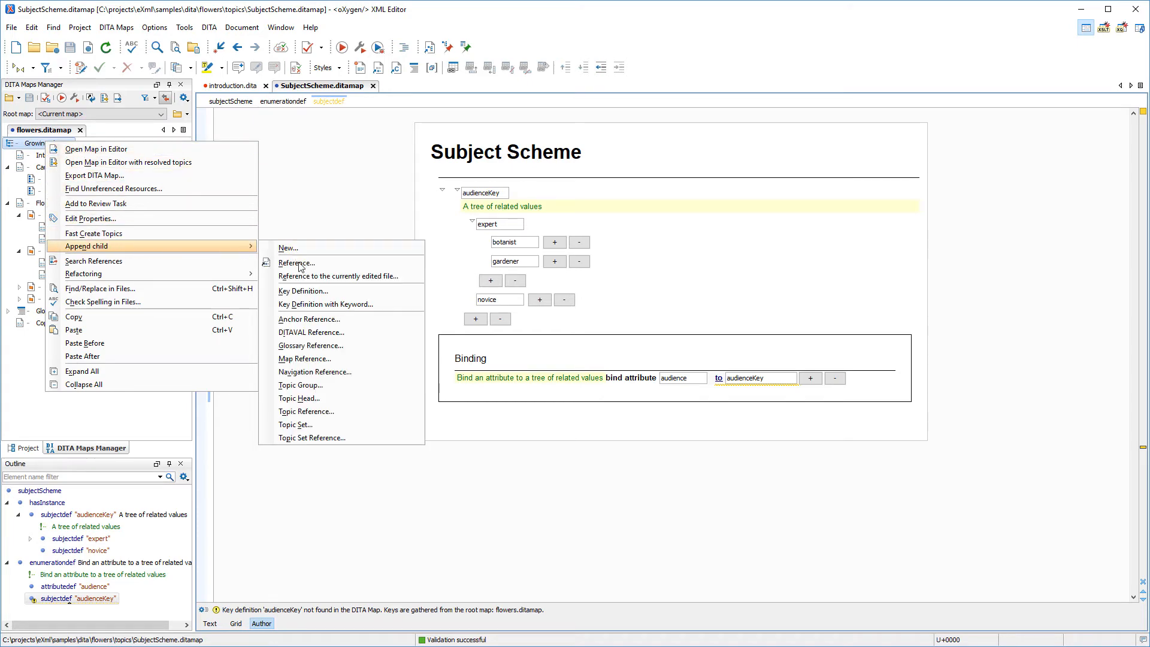
left_click(307, 411)
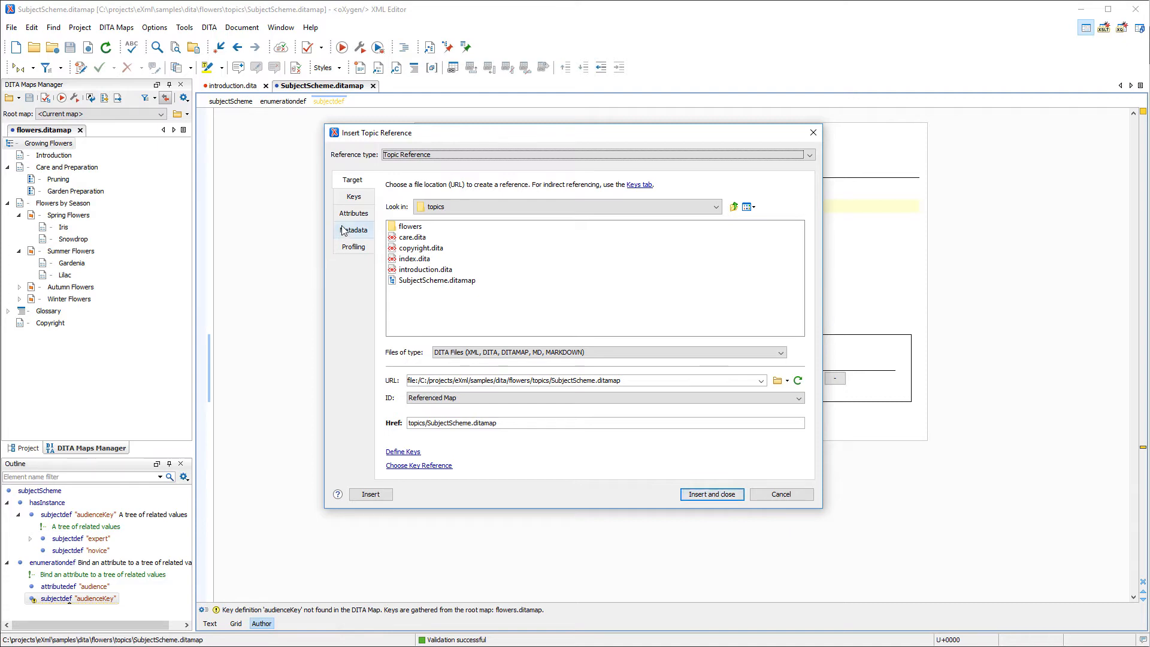
left_click(352, 213)
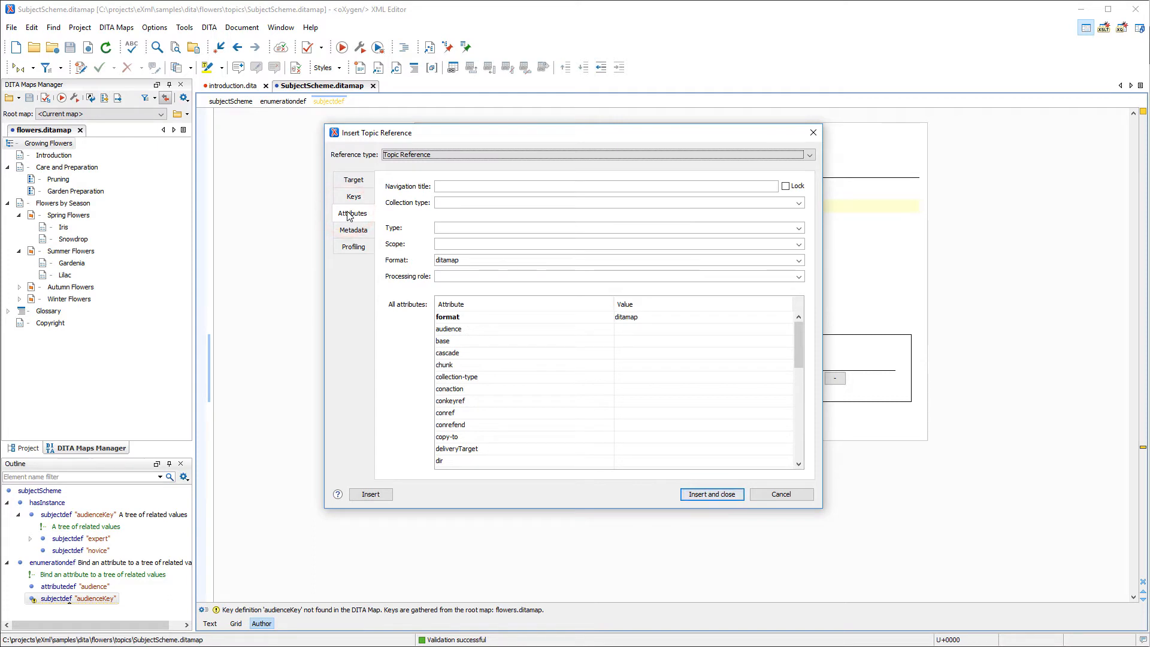
mouse_move(590, 226)
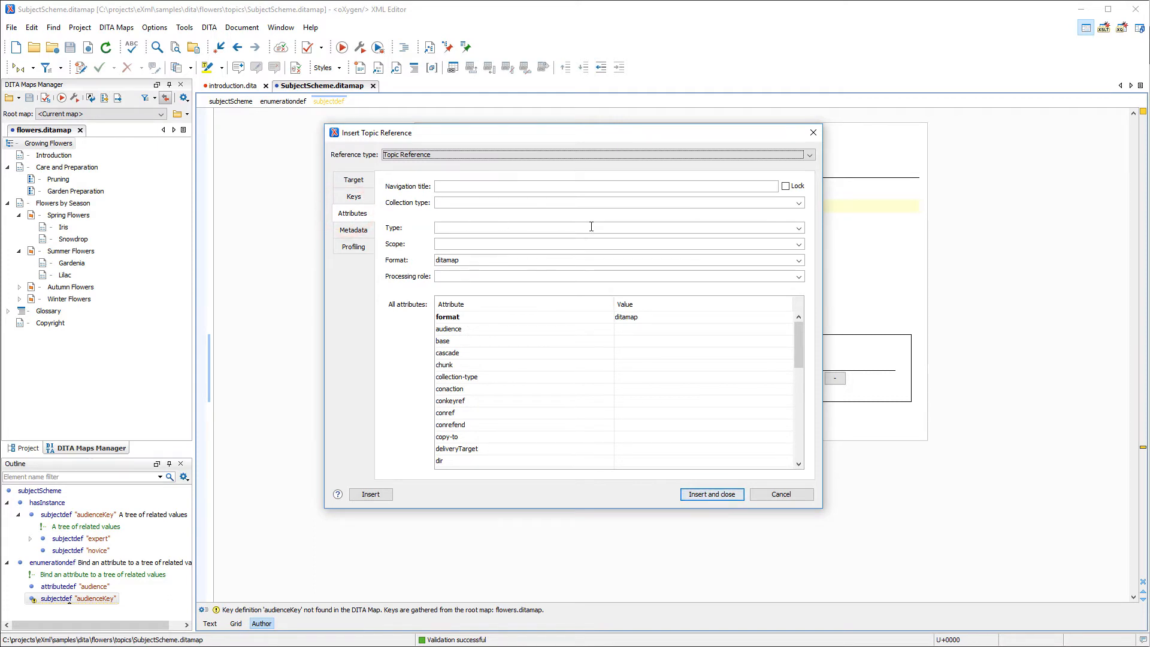
left_click(798, 227)
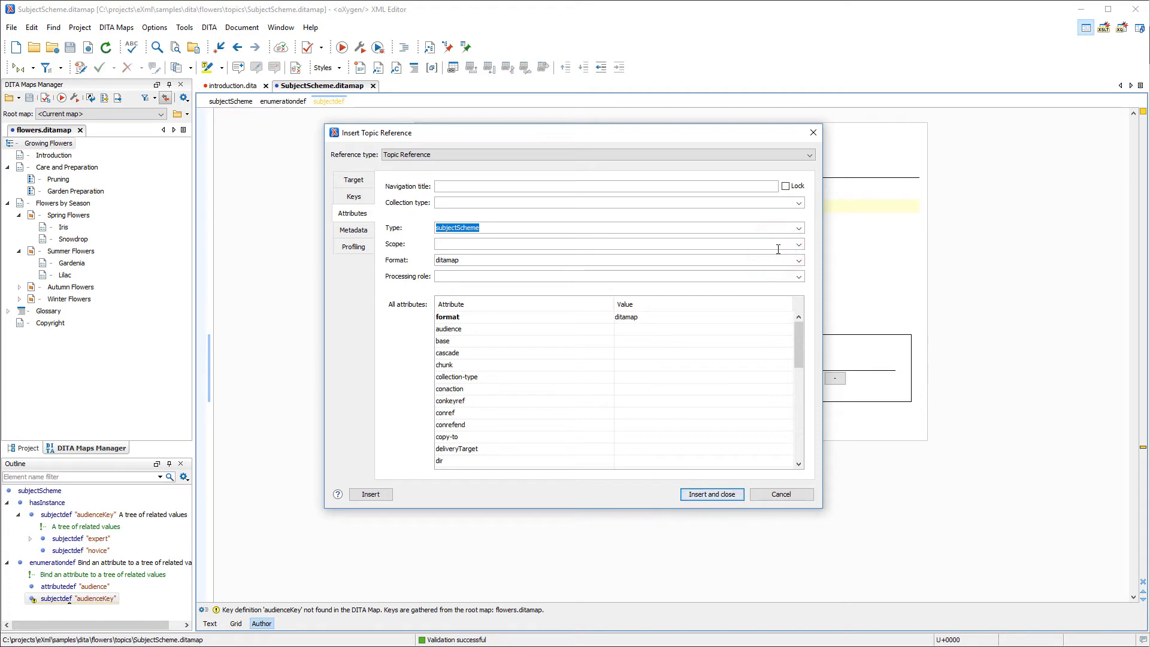
Give the reference the navigation title 'Gardening Subject Scheme' and insert it.
left_click(595, 186)
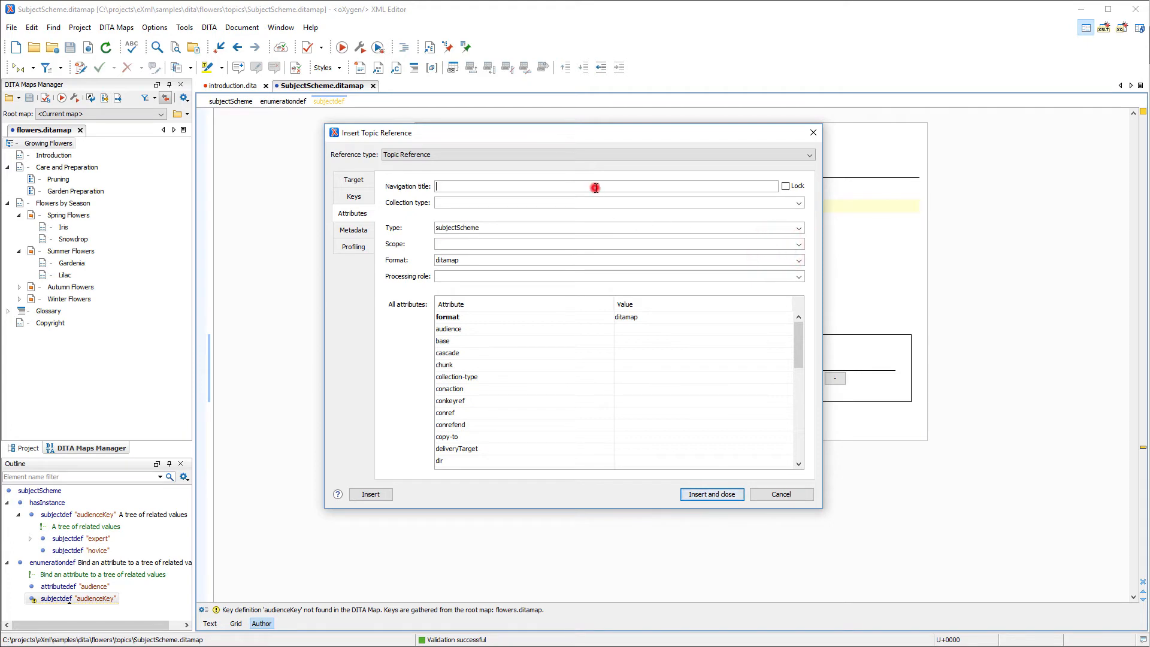
type("Gardening Subject Scheme")
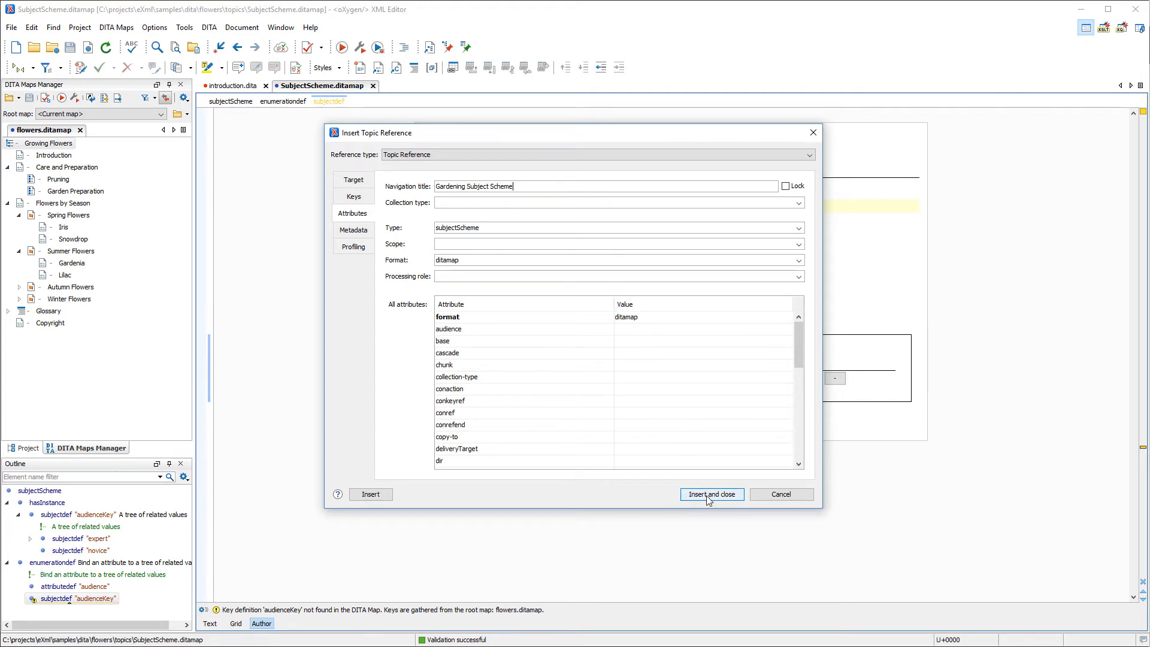
left_click(710, 494)
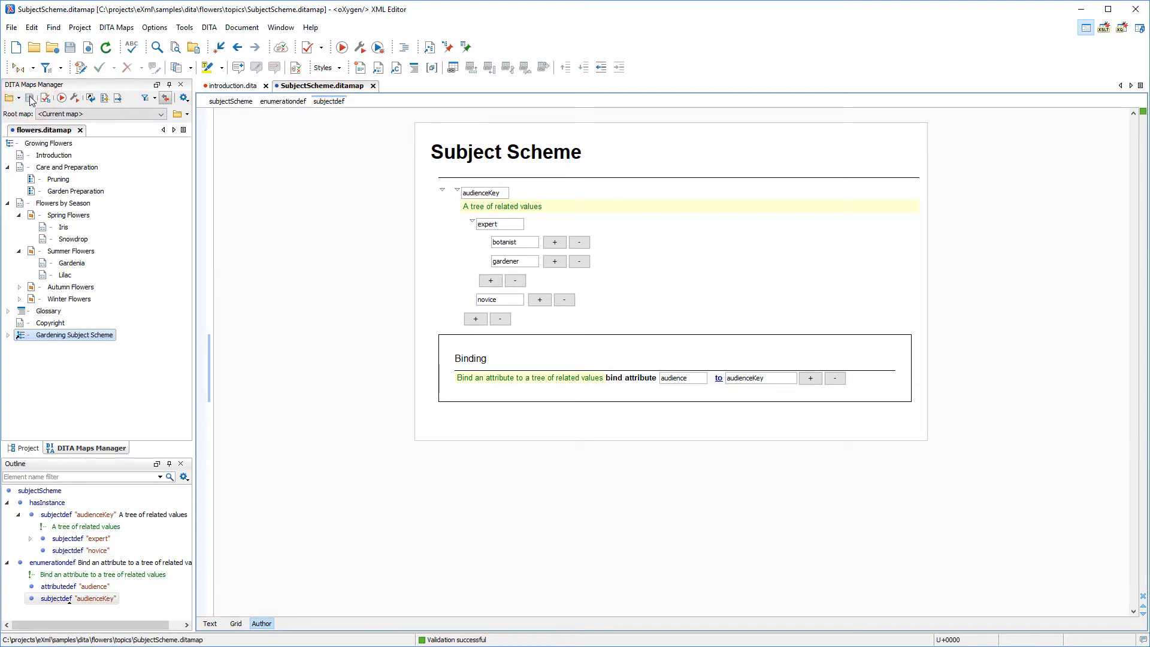
mouse_move(29, 97)
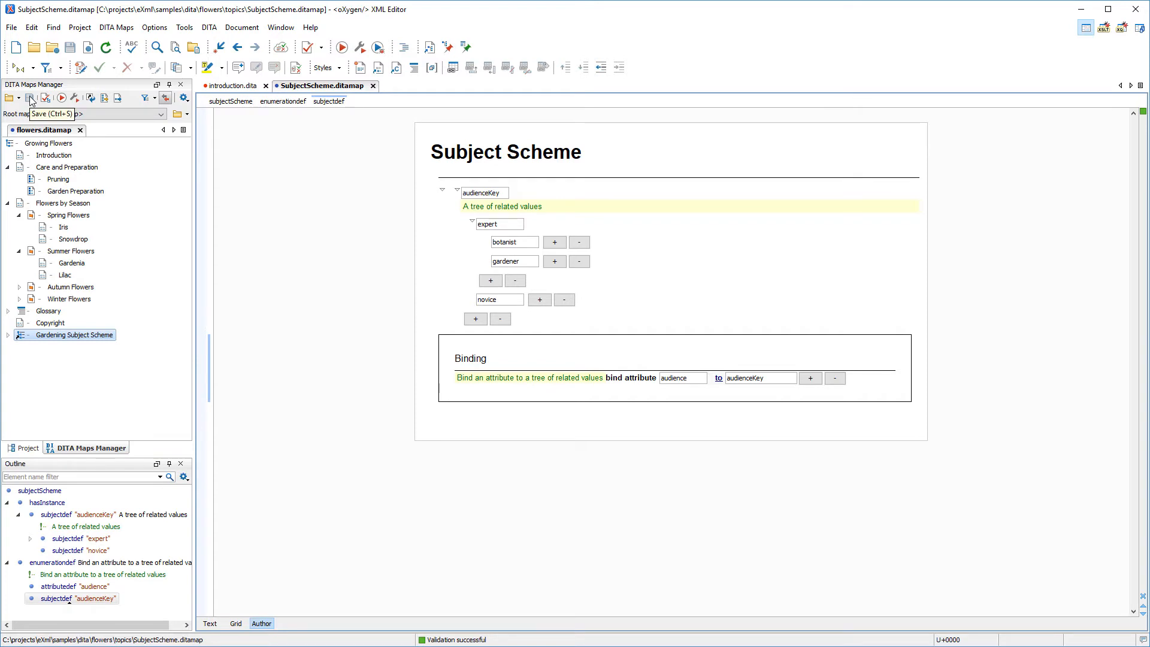
mouse_move(66, 168)
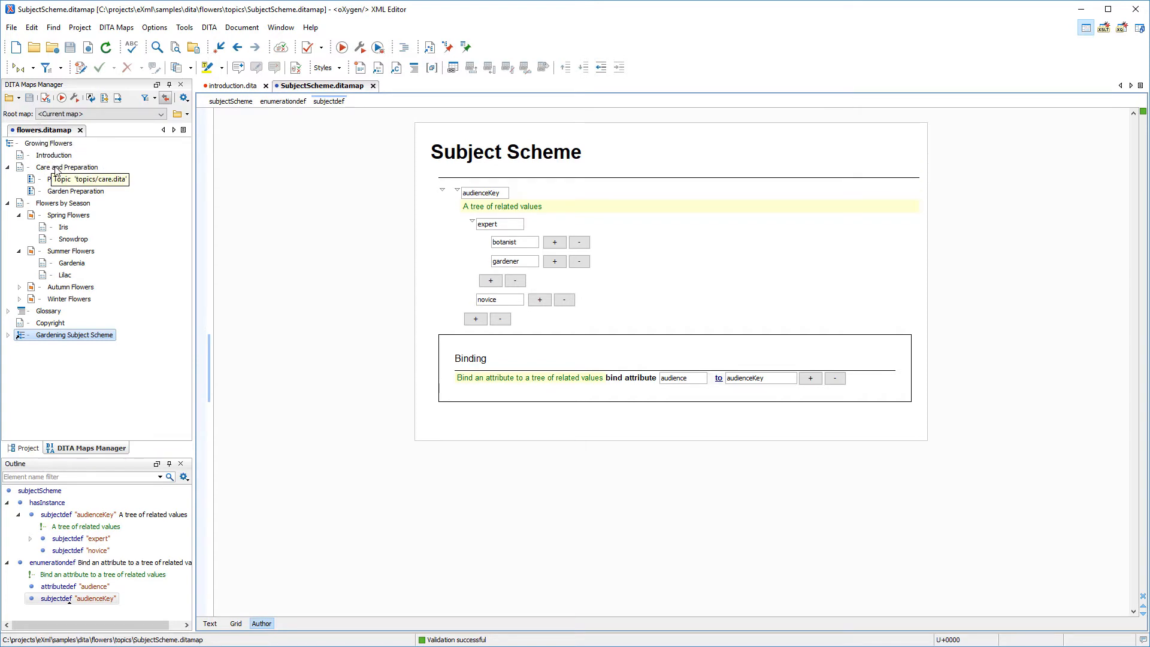
right_click(56, 168)
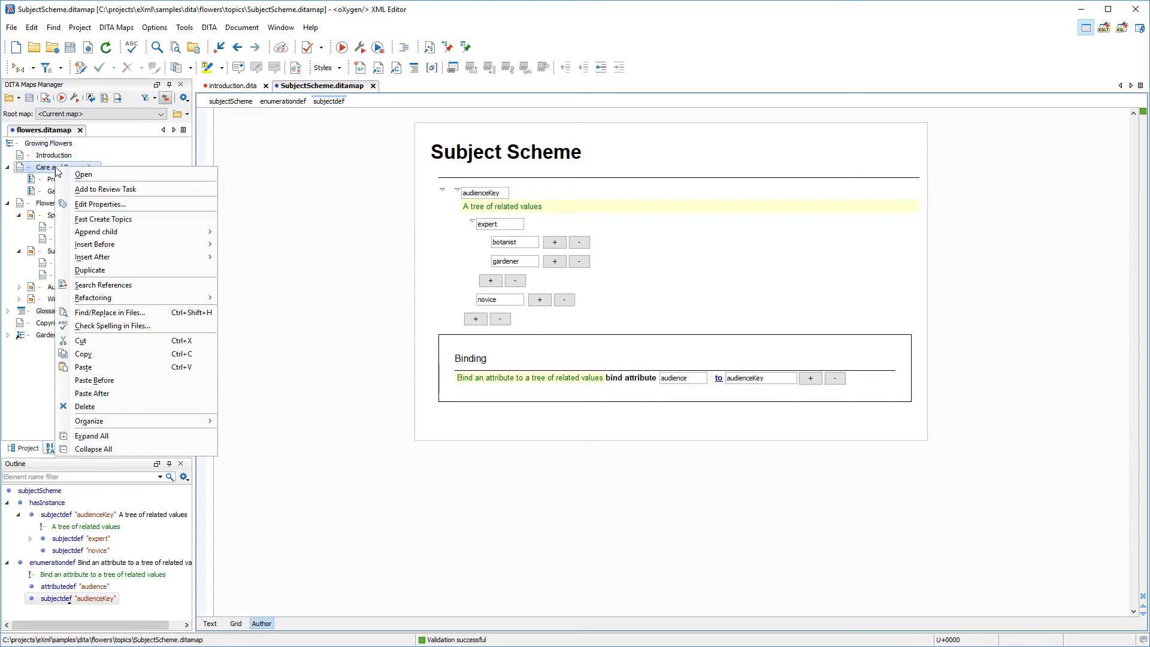
mouse_move(101, 203)
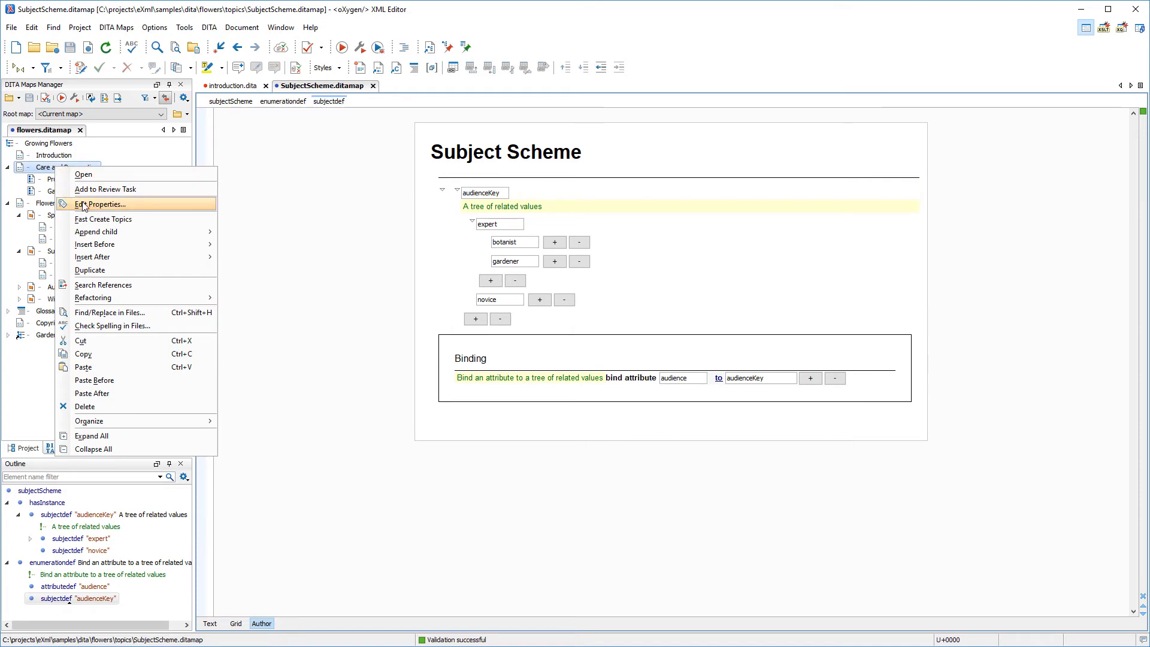
left_click(101, 204)
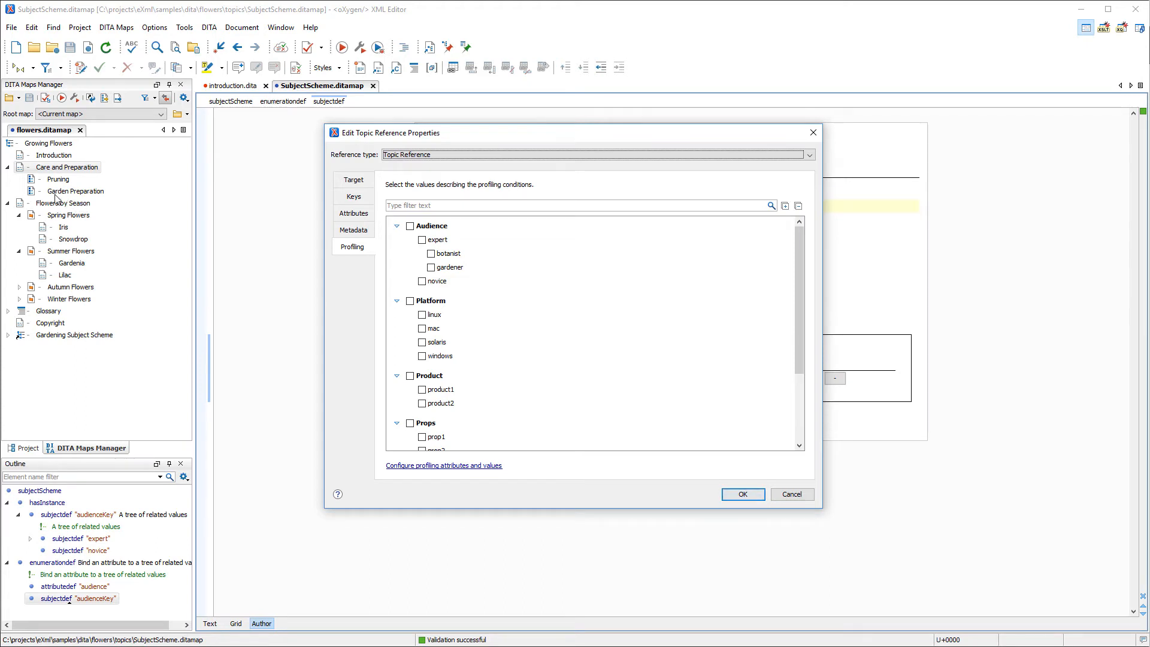
mouse_move(792, 493)
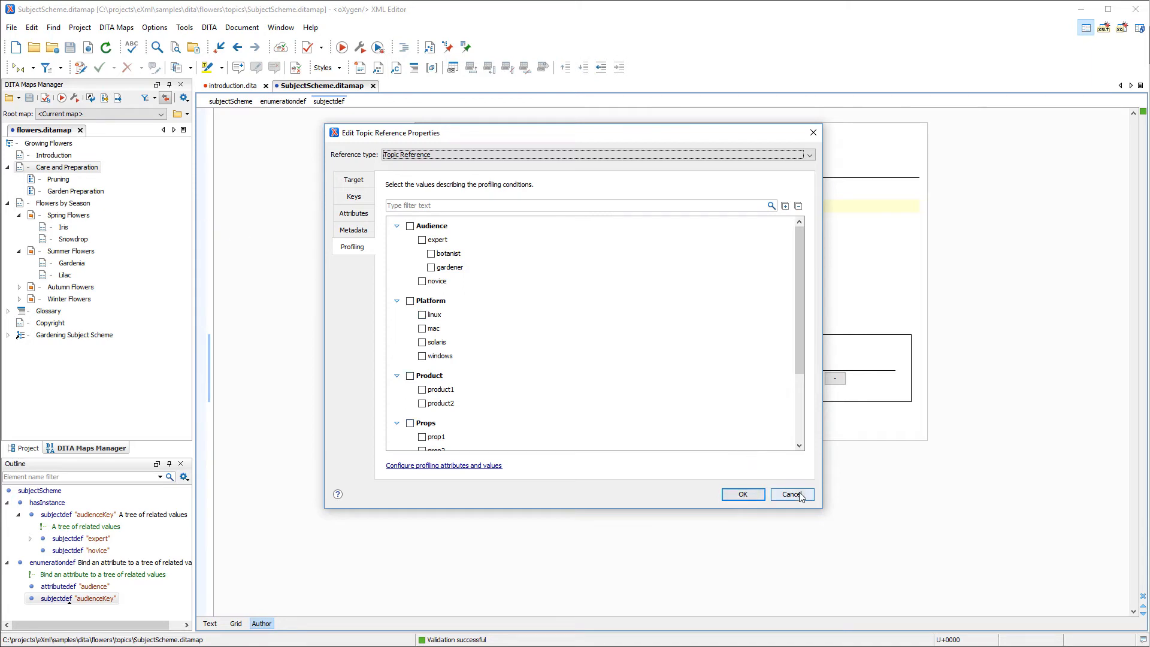
left_click(790, 494)
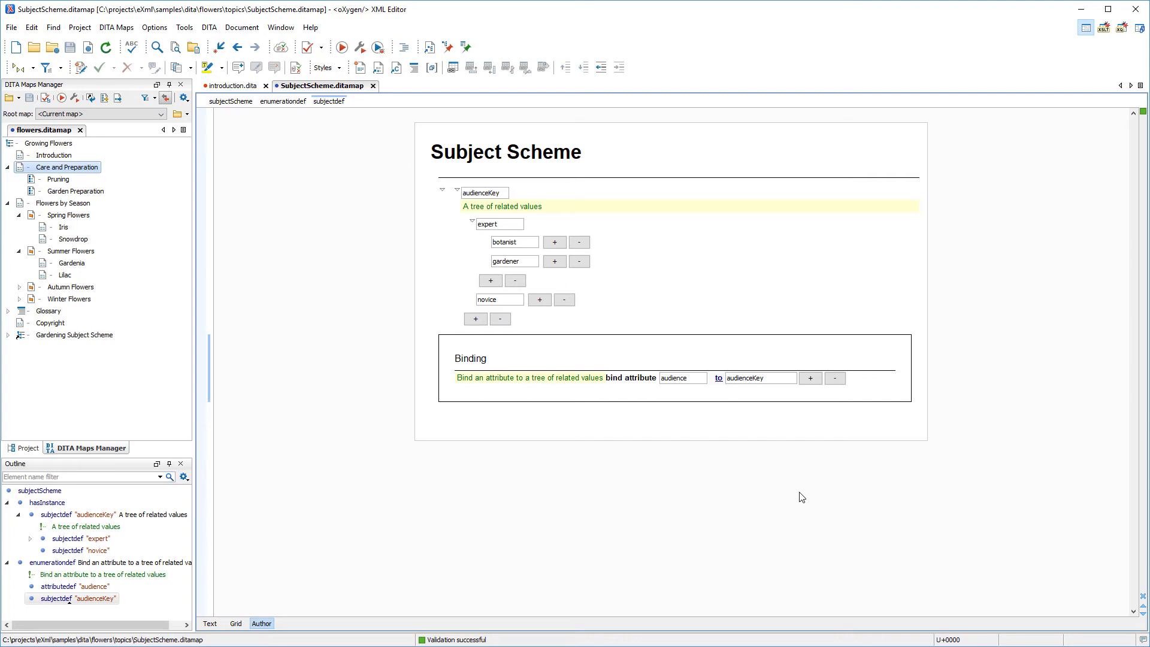
mouse_move(811, 443)
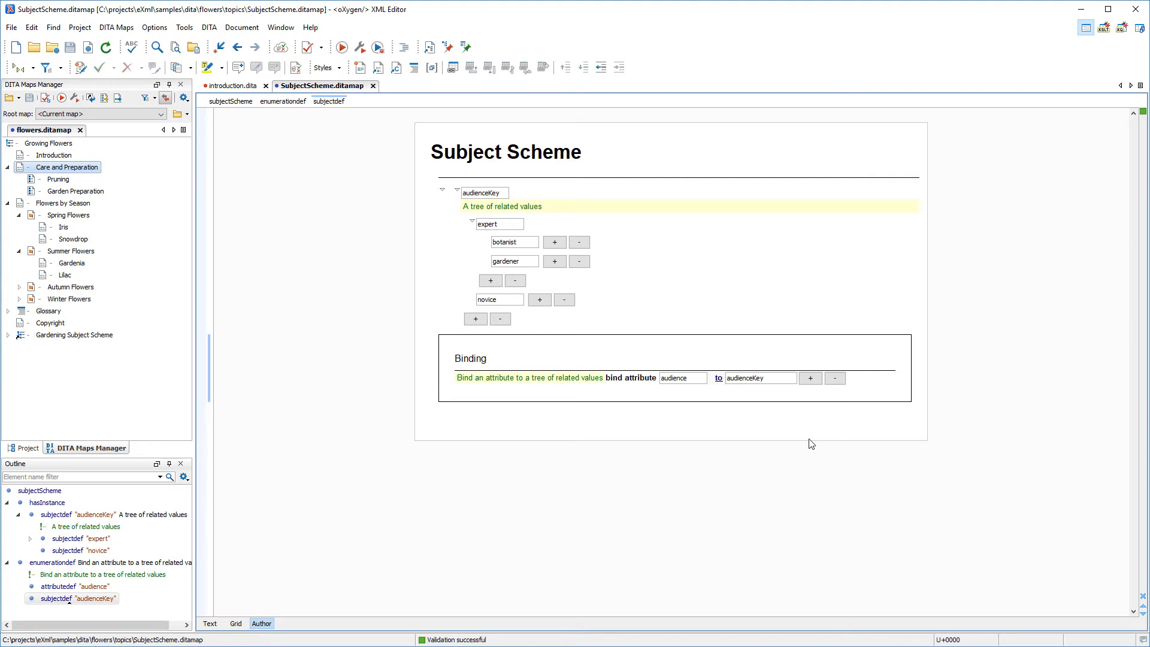
Add product and platform attribute bindings after audience, then another empty binding row.
left_click(811, 377)
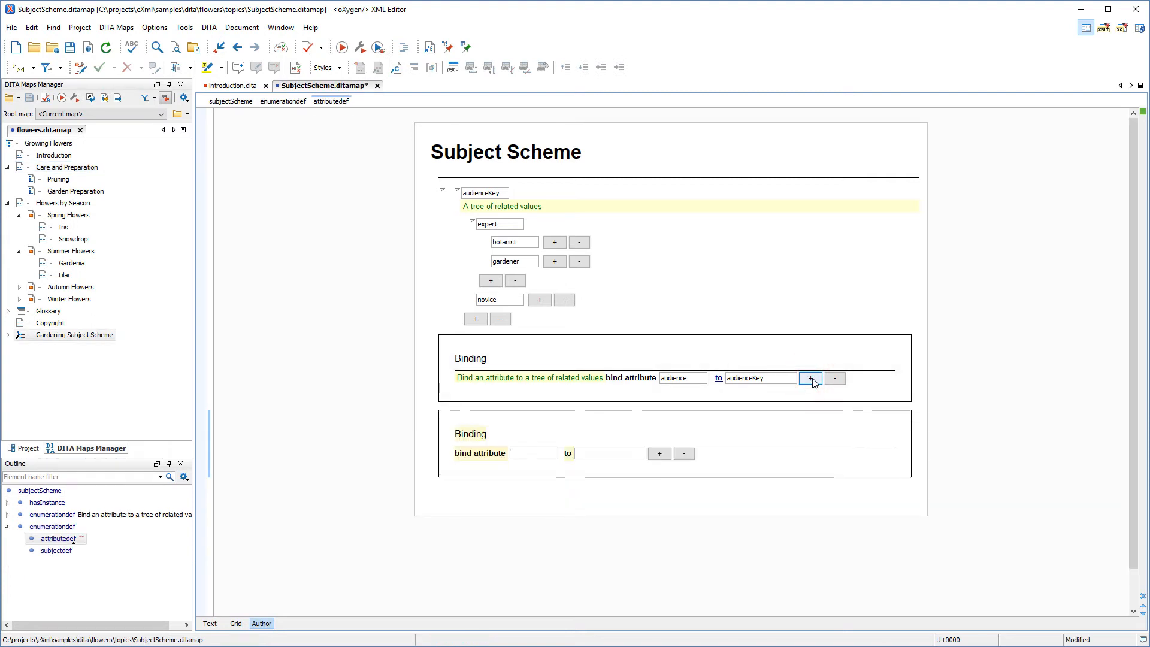
type("product")
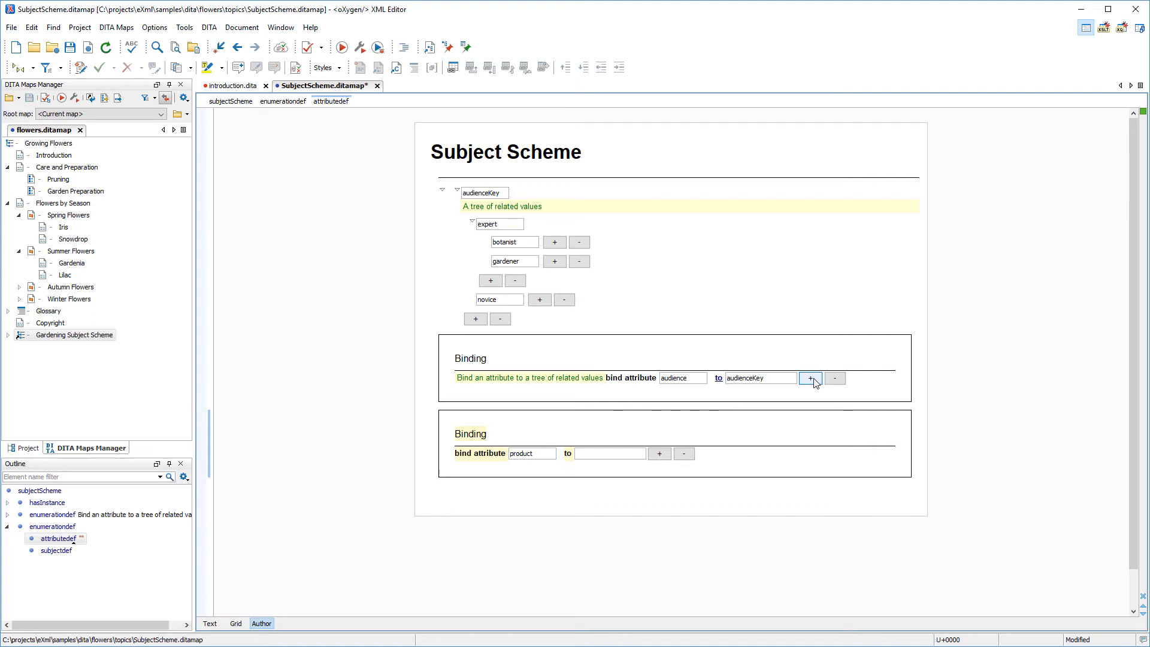
left_click(658, 453)
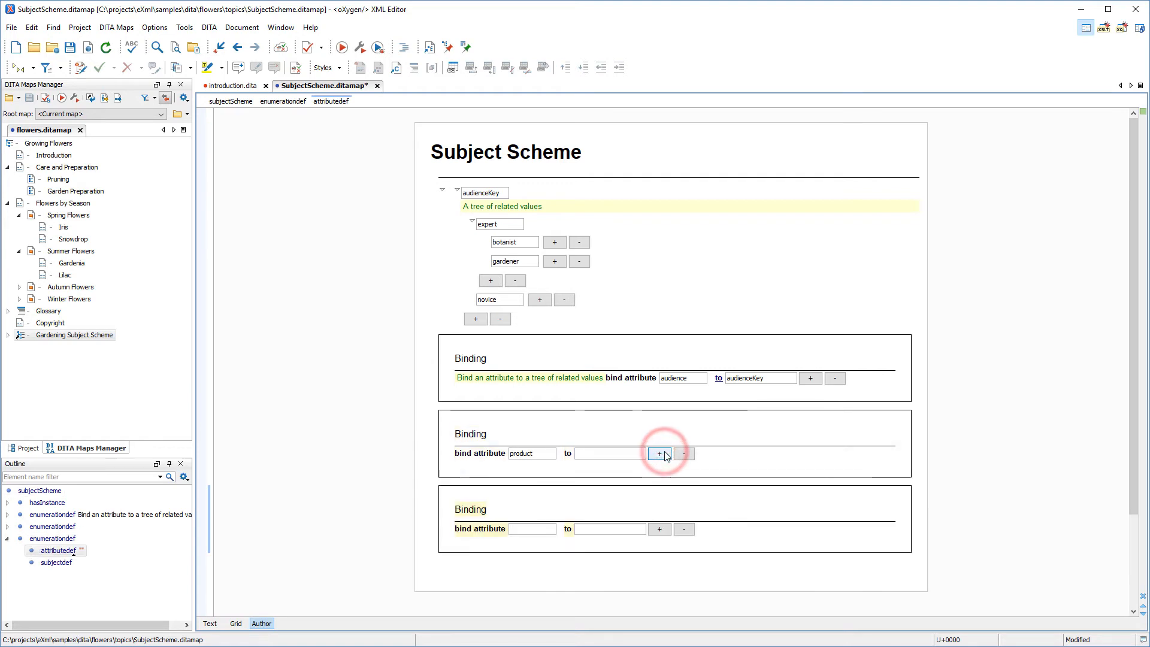
type("platf")
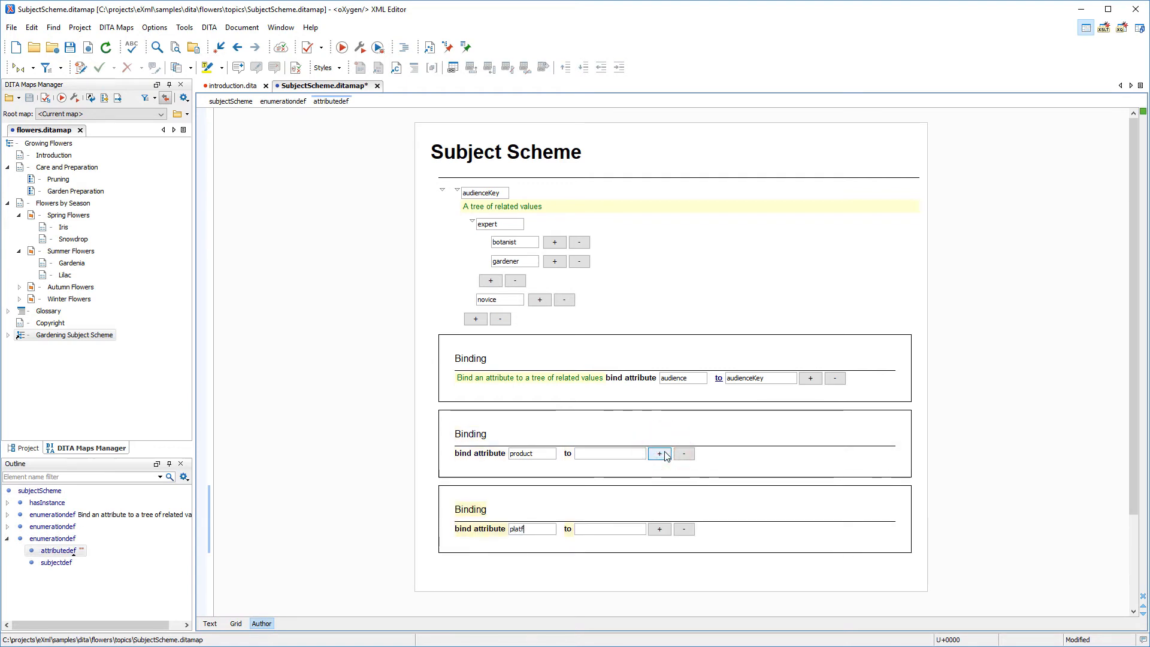
type("orm")
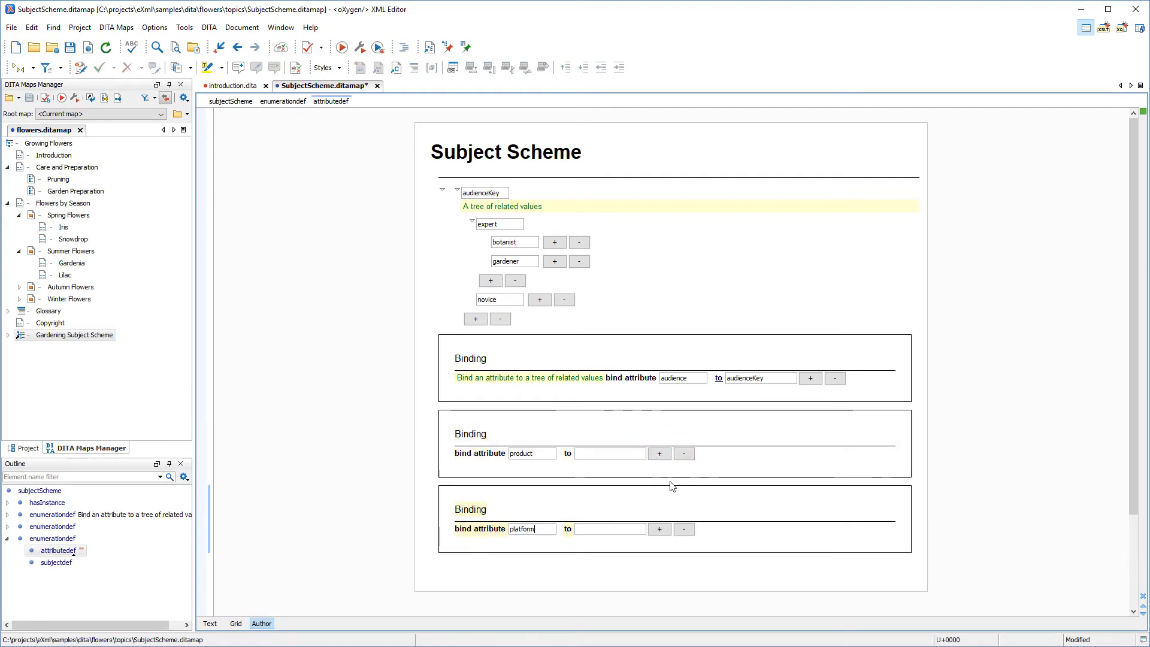
left_click(659, 528)
type("rev")
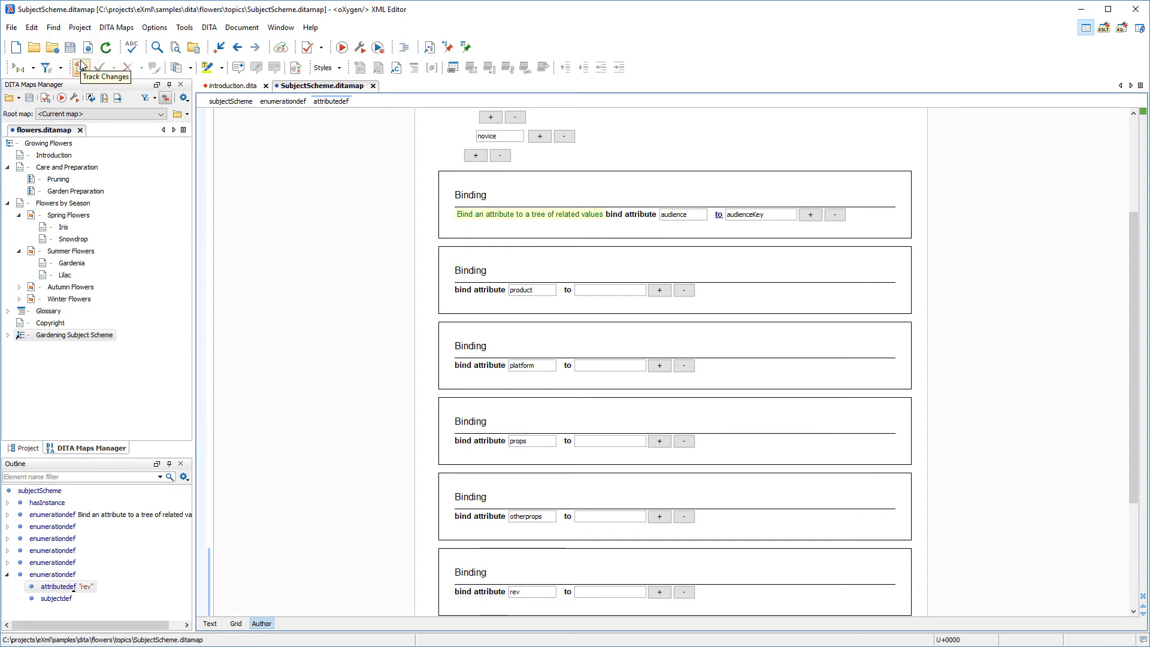
scroll("up", 3)
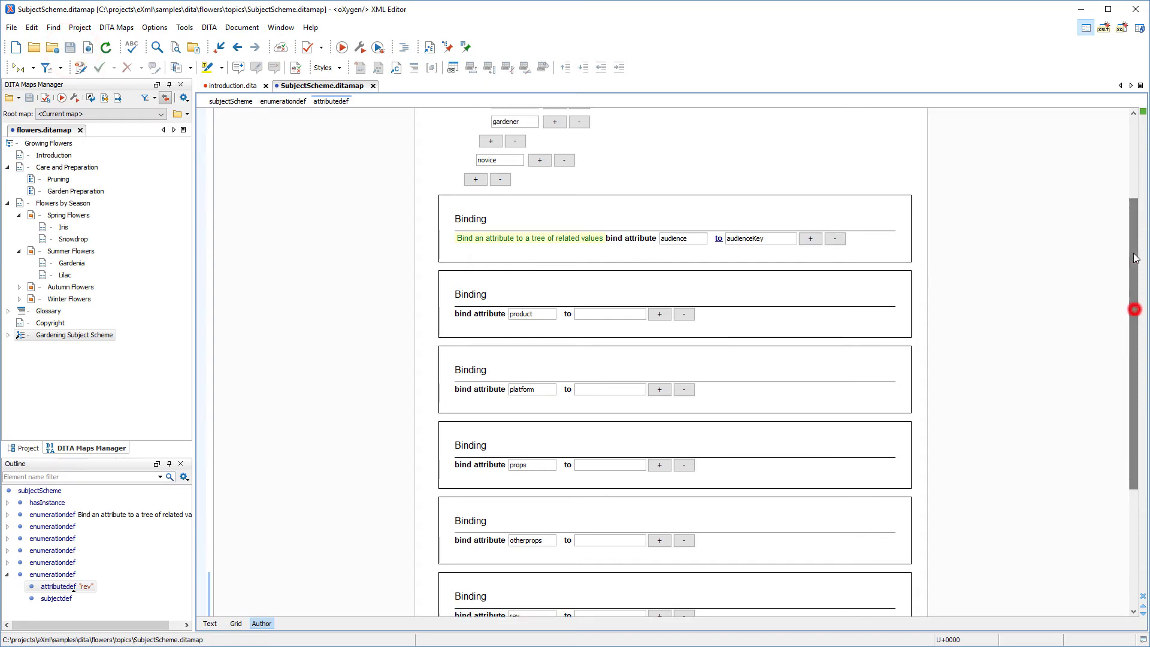
scroll("up", 3)
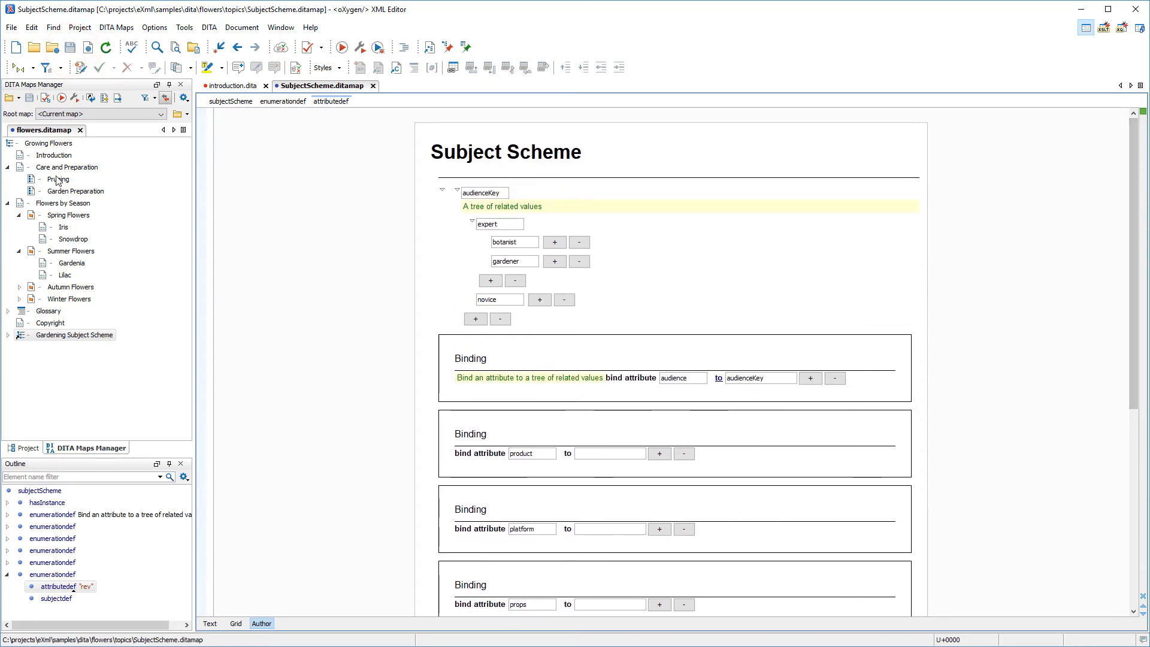
left_click(65, 167)
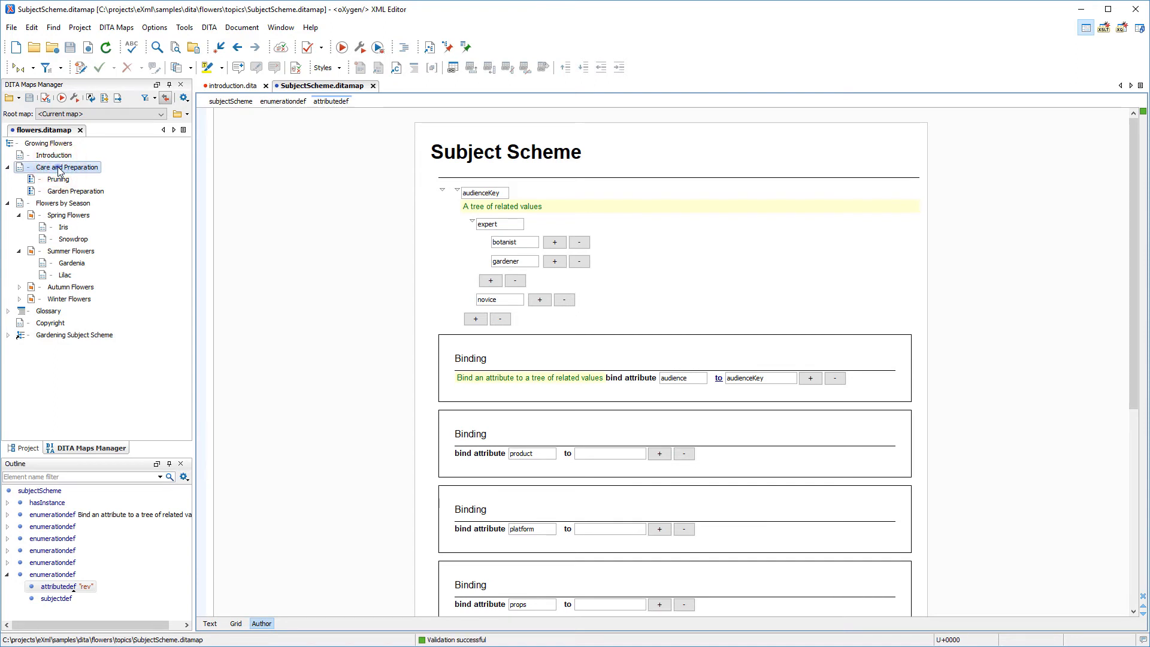
right_click(70, 167)
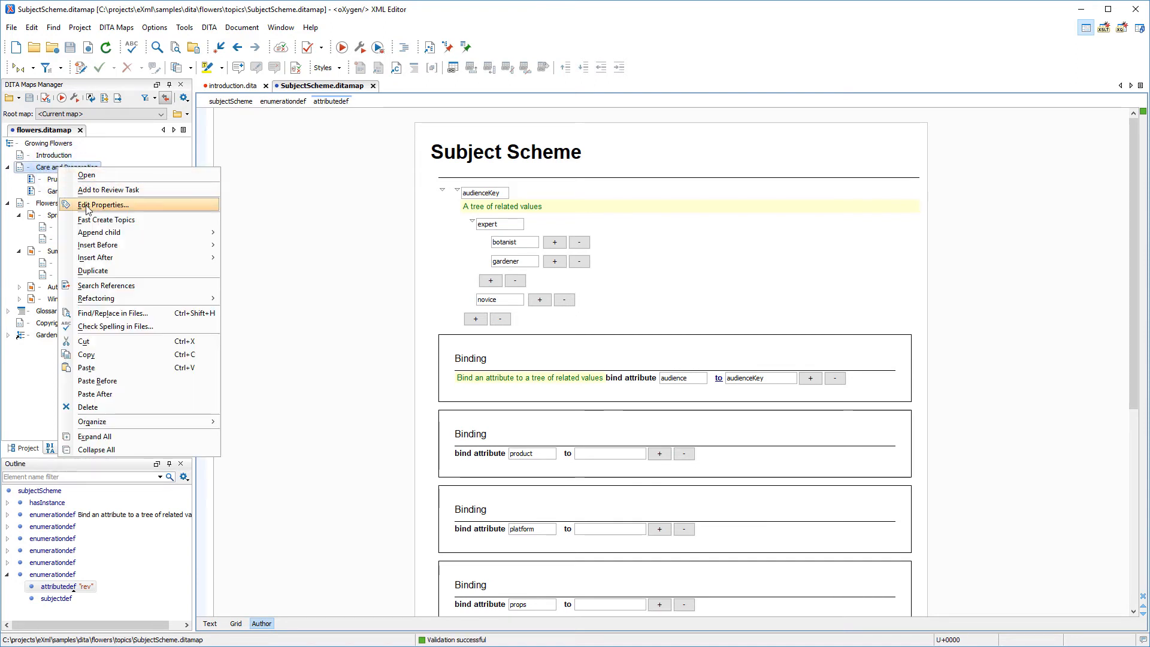
left_click(103, 205)
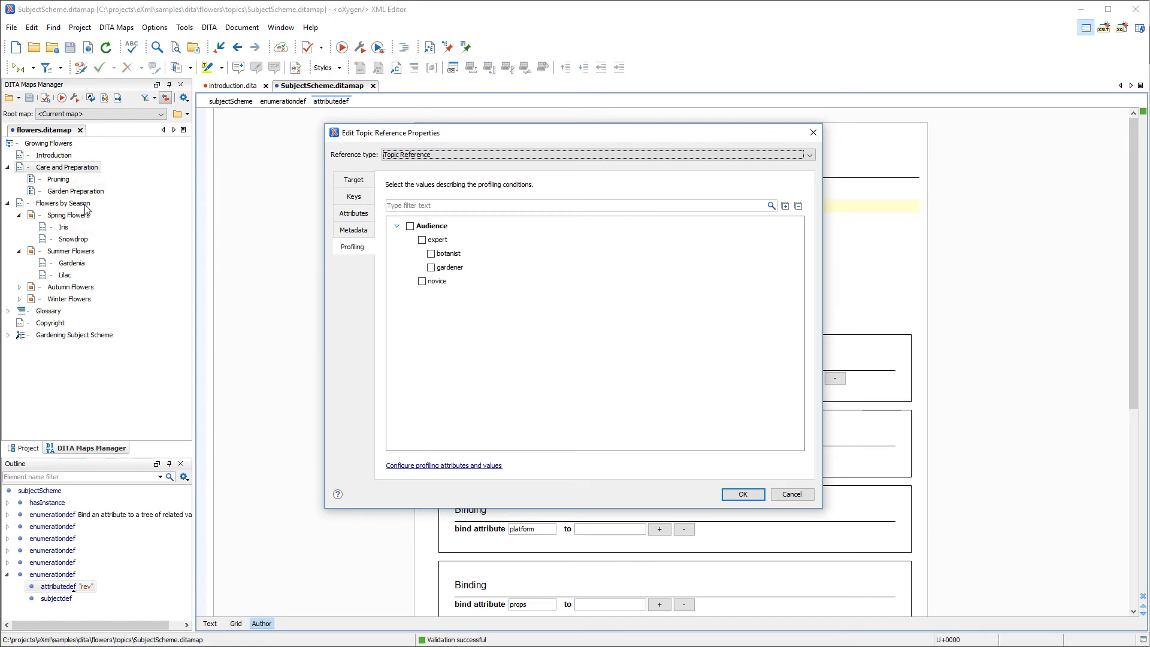
mouse_move(771, 488)
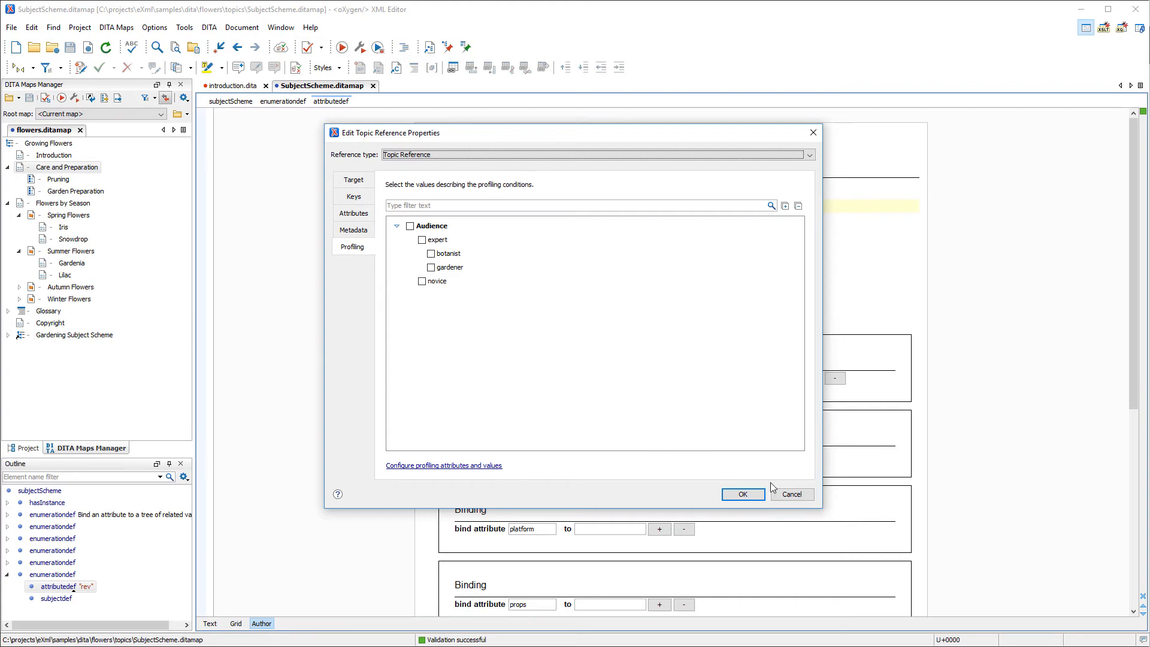
left_click(792, 494)
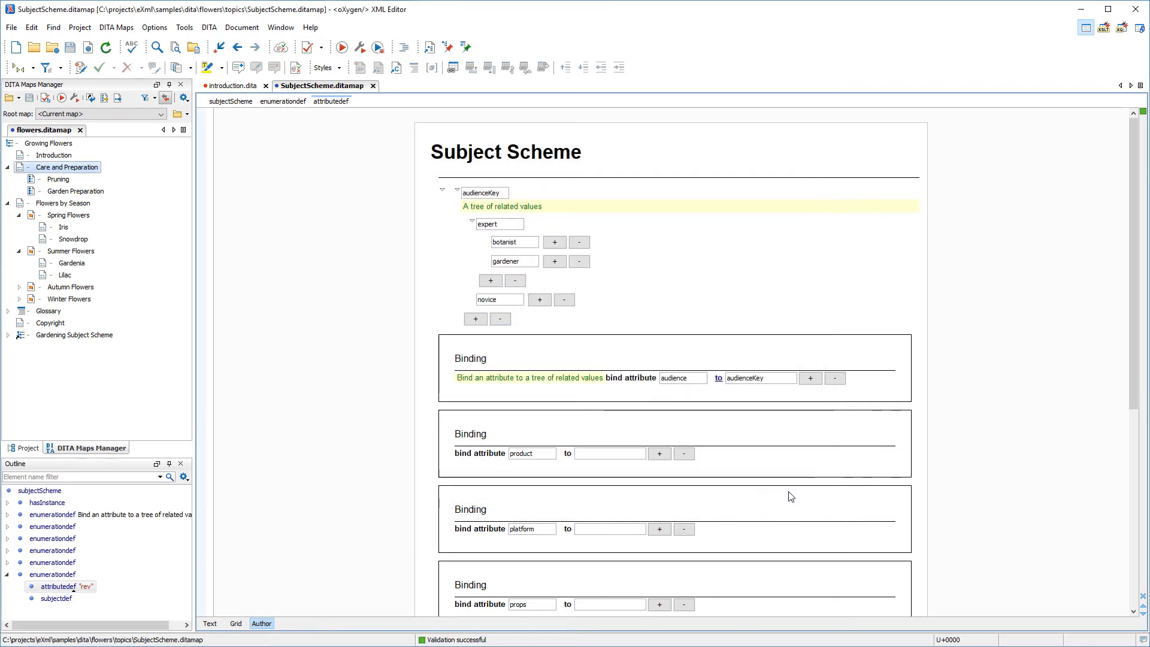
mouse_move(268, 491)
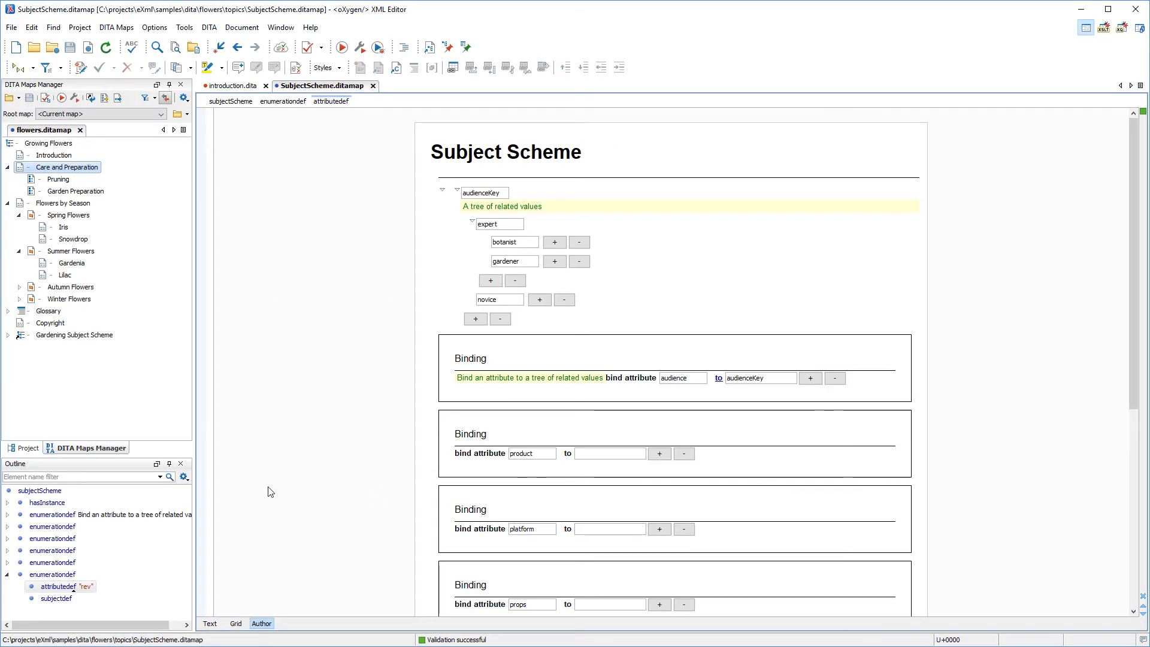
Open expert.ditaval from the Project view to see its exclude-audience-expert filter.
left_click(25, 448)
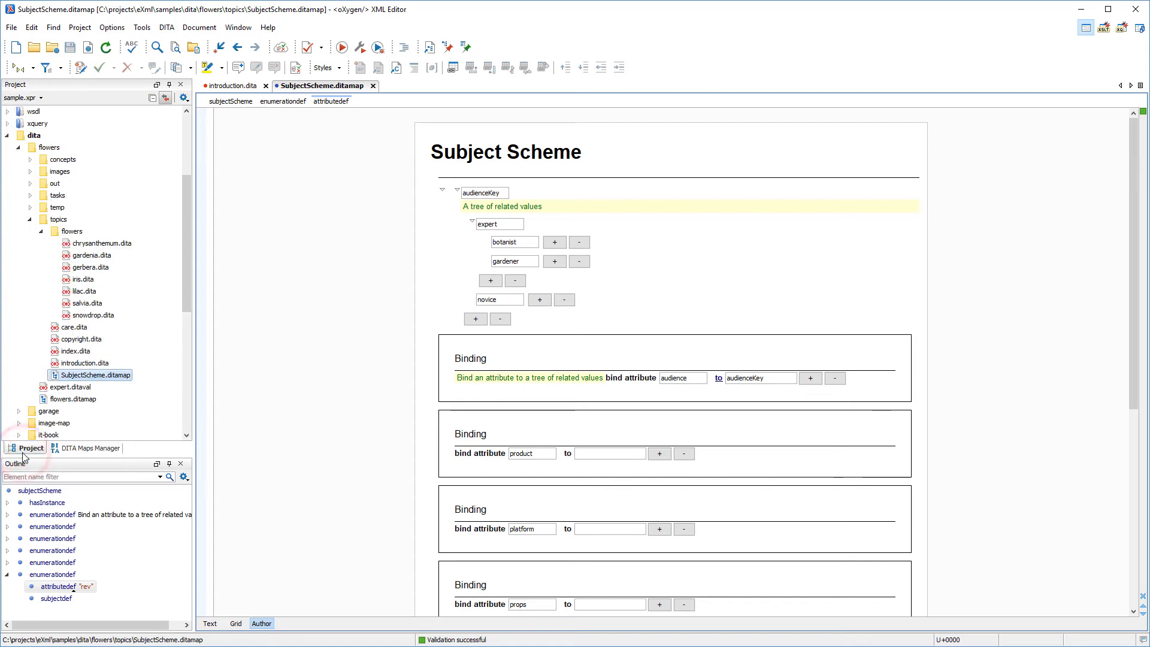
left_click(69, 387)
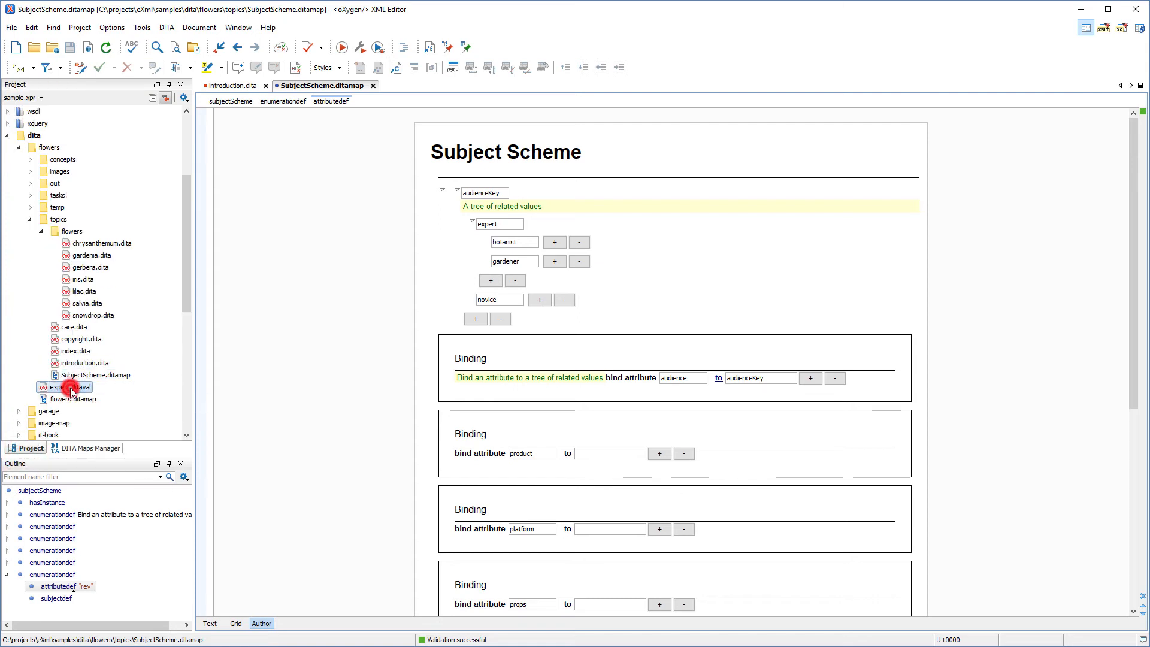
double_click(68, 387)
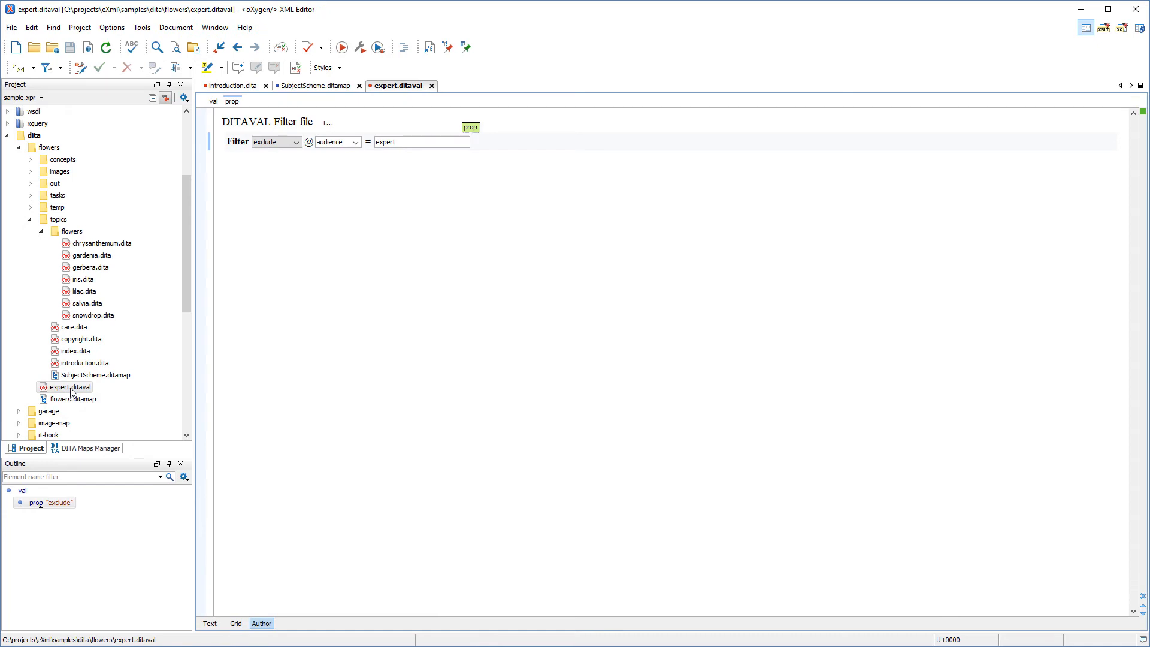
left_click(422, 141)
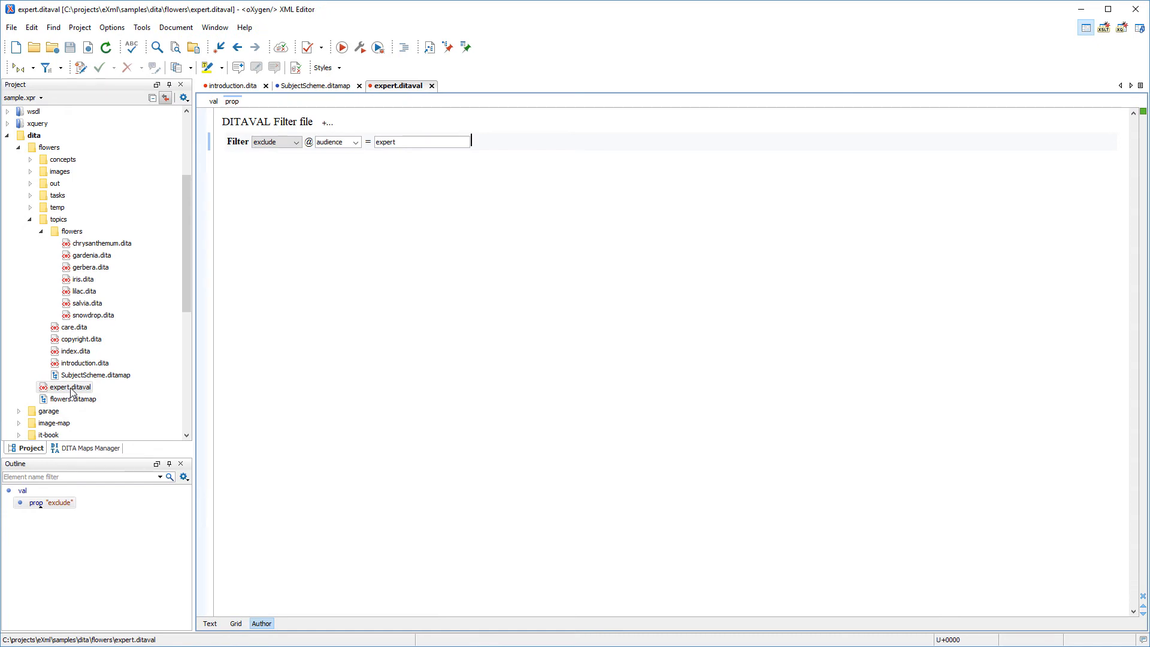
mouse_move(94, 291)
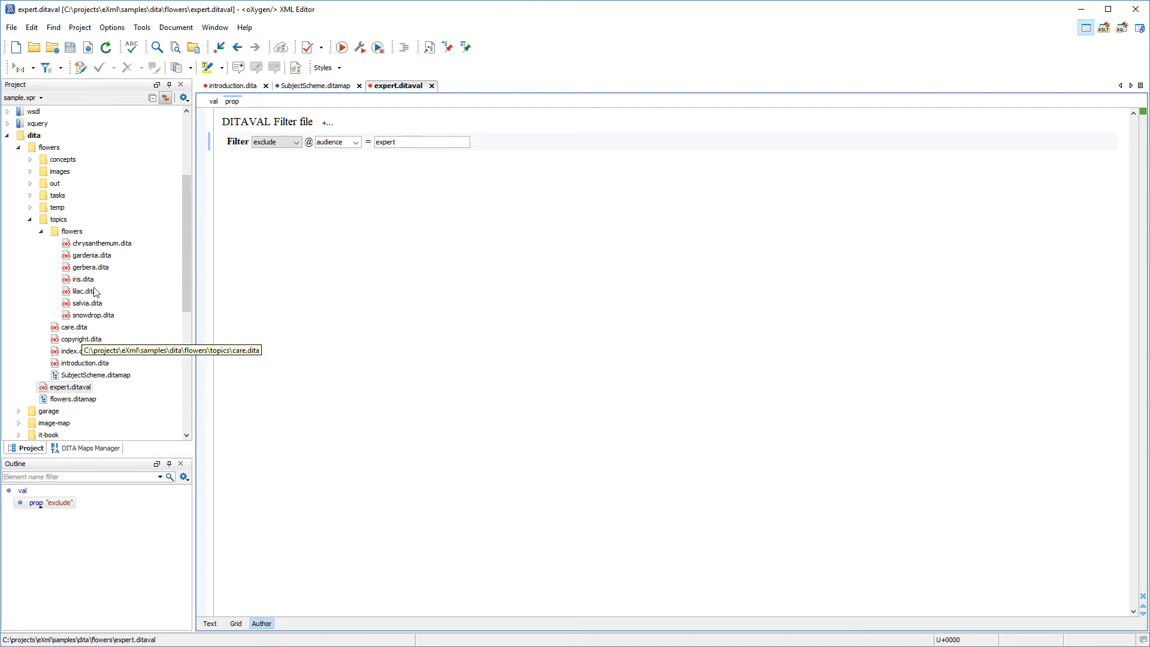
In Preferences > Profiling/Conditional Text, start a new condition set named Novice only.
left_click(111, 28)
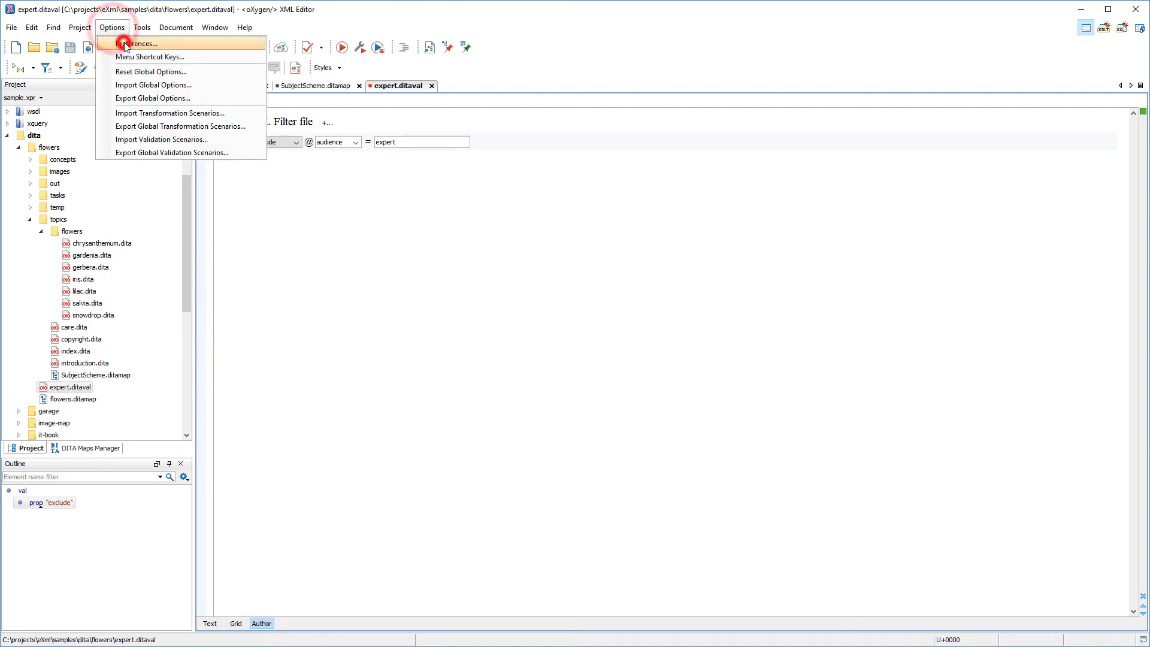
left_click(145, 43)
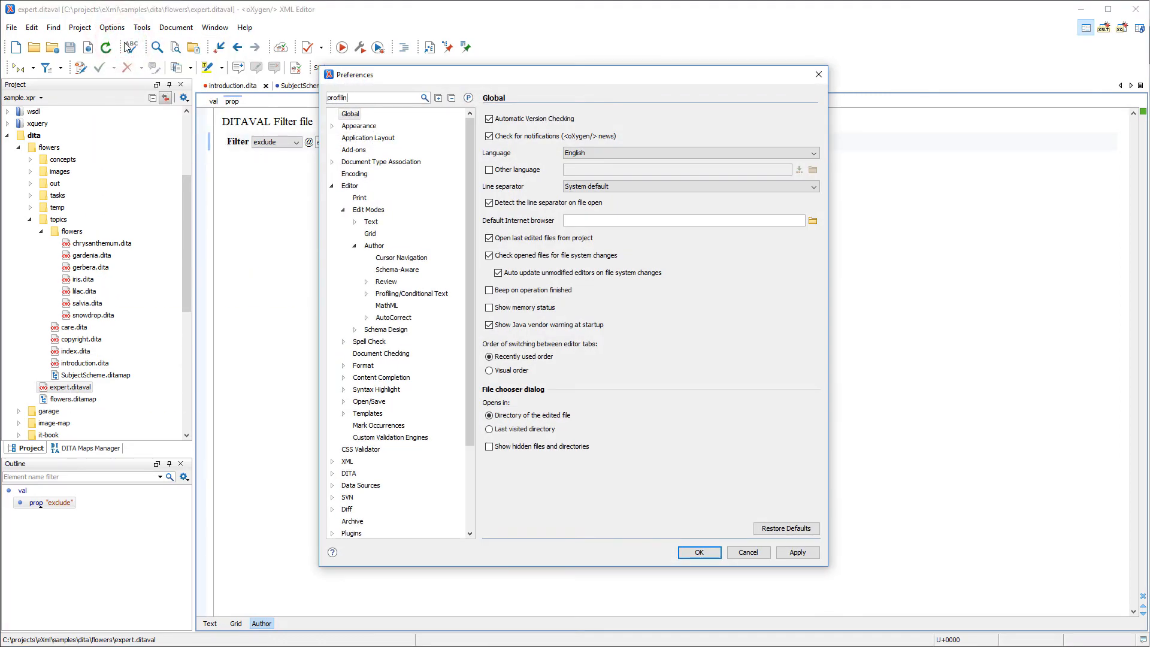
type("g")
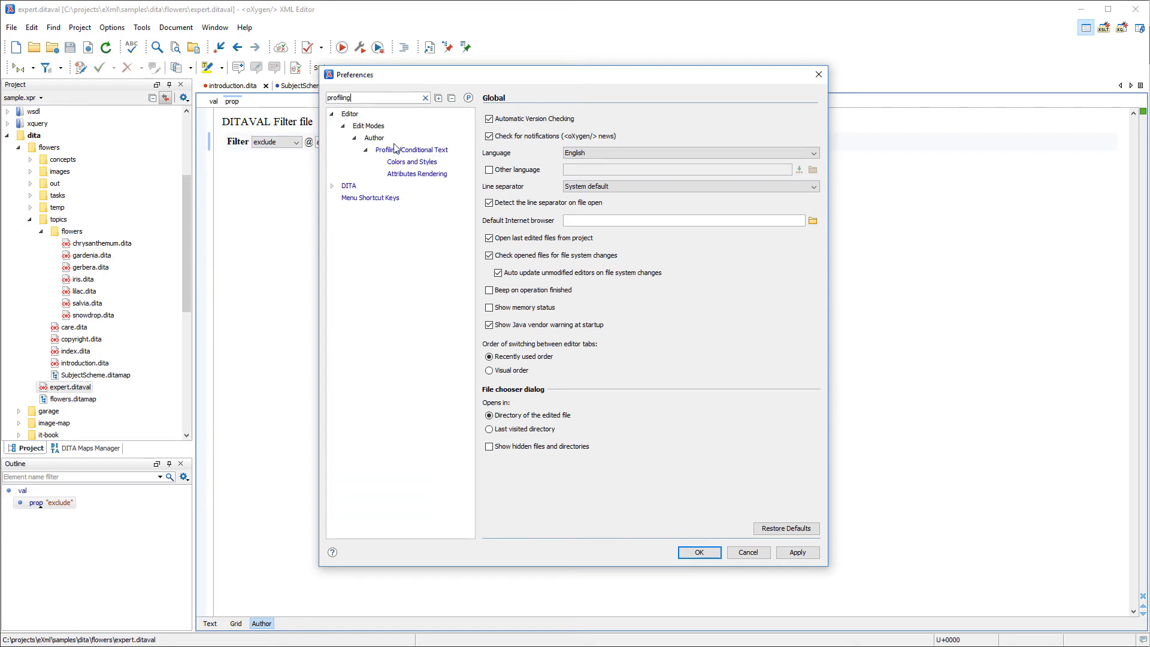
left_click(412, 150)
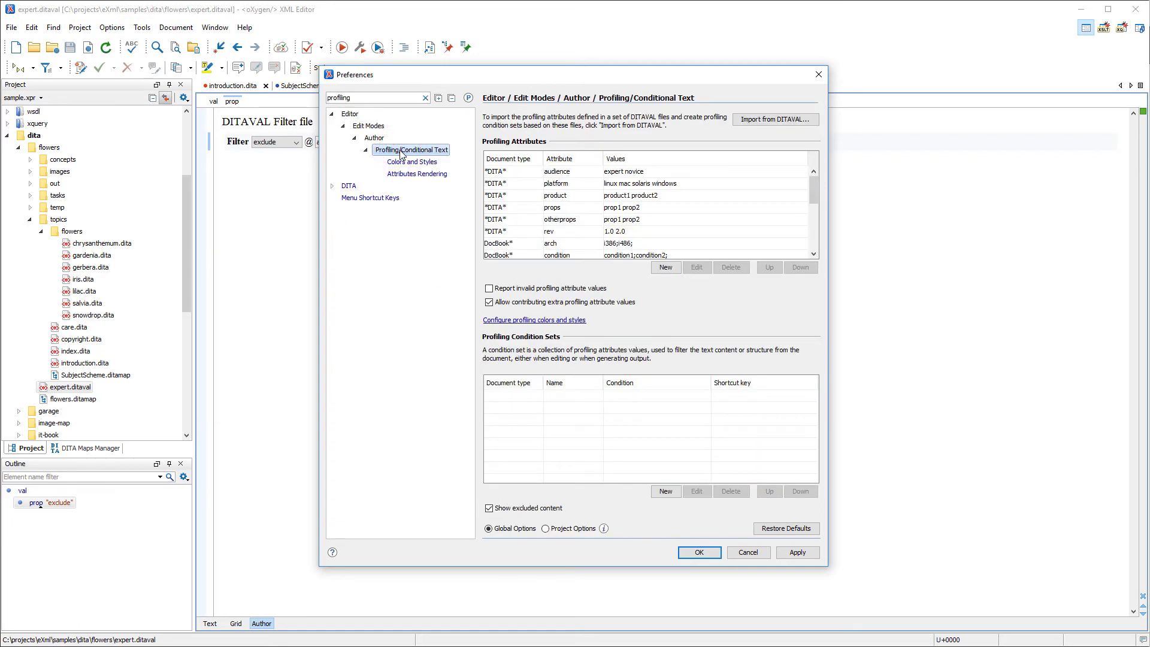
left_click(664, 491)
type("Novice")
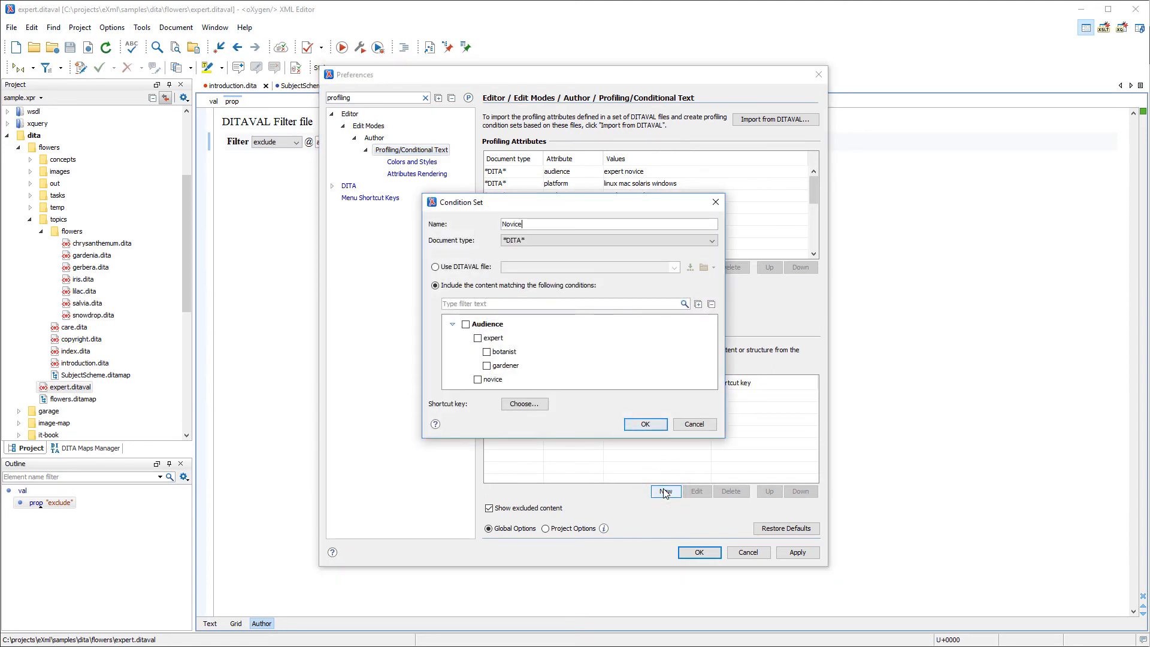
type("only")
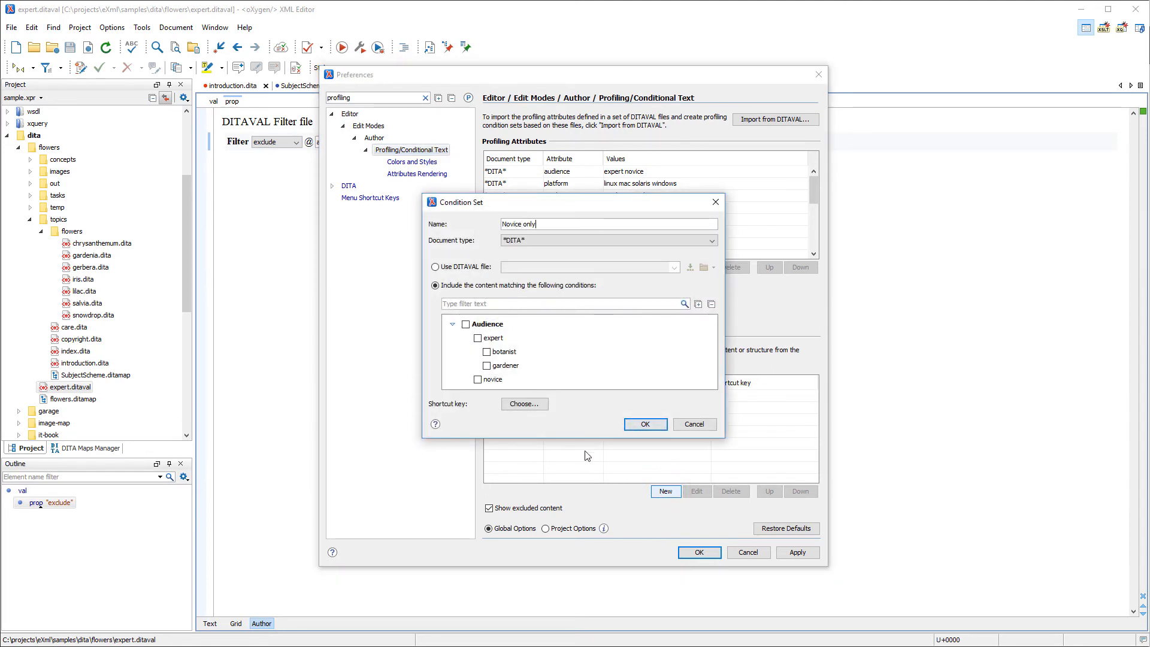
Base the condition set on expert.ditaval, confirm it and save the preferences.
left_click(435, 267)
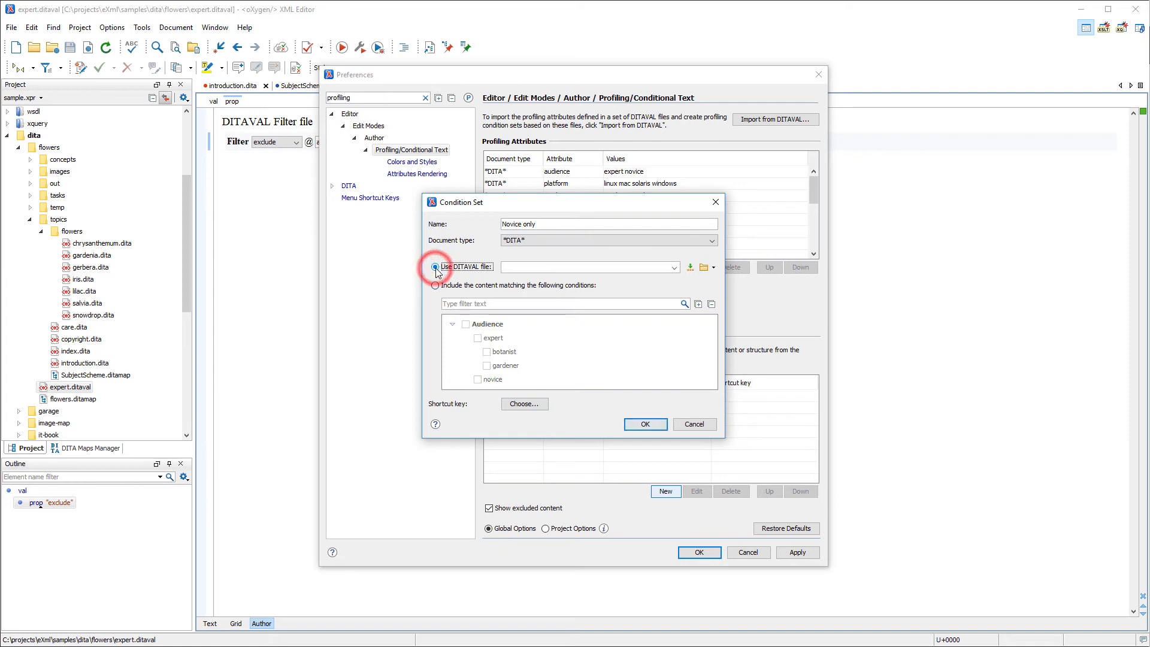
left_click(436, 266)
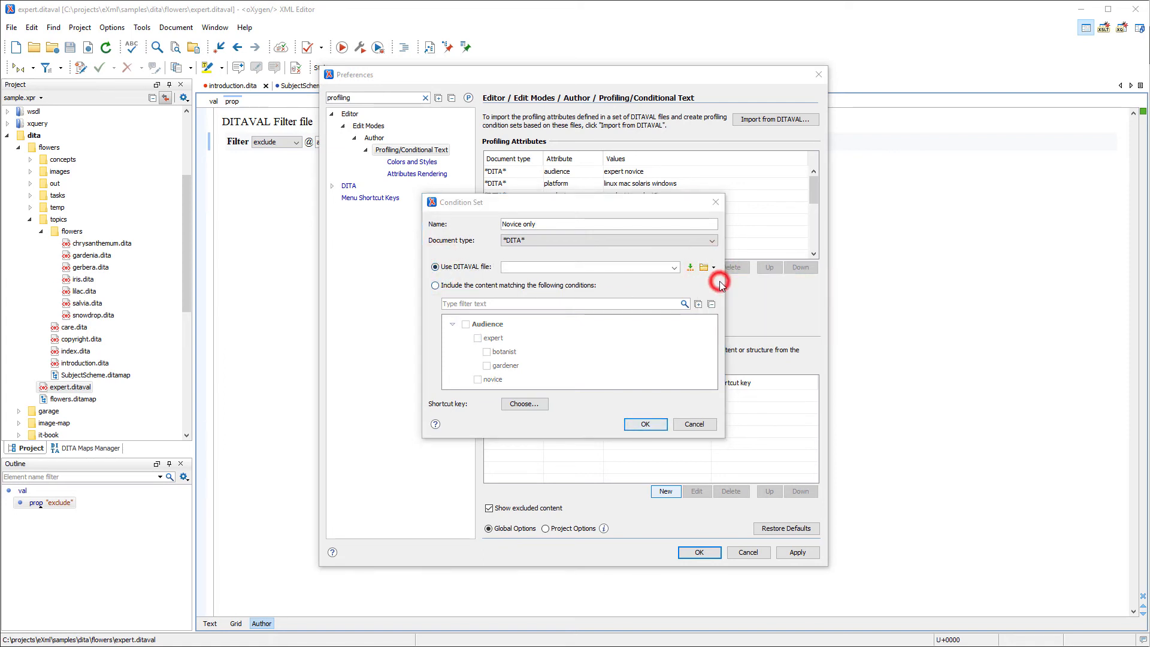
left_click(703, 267)
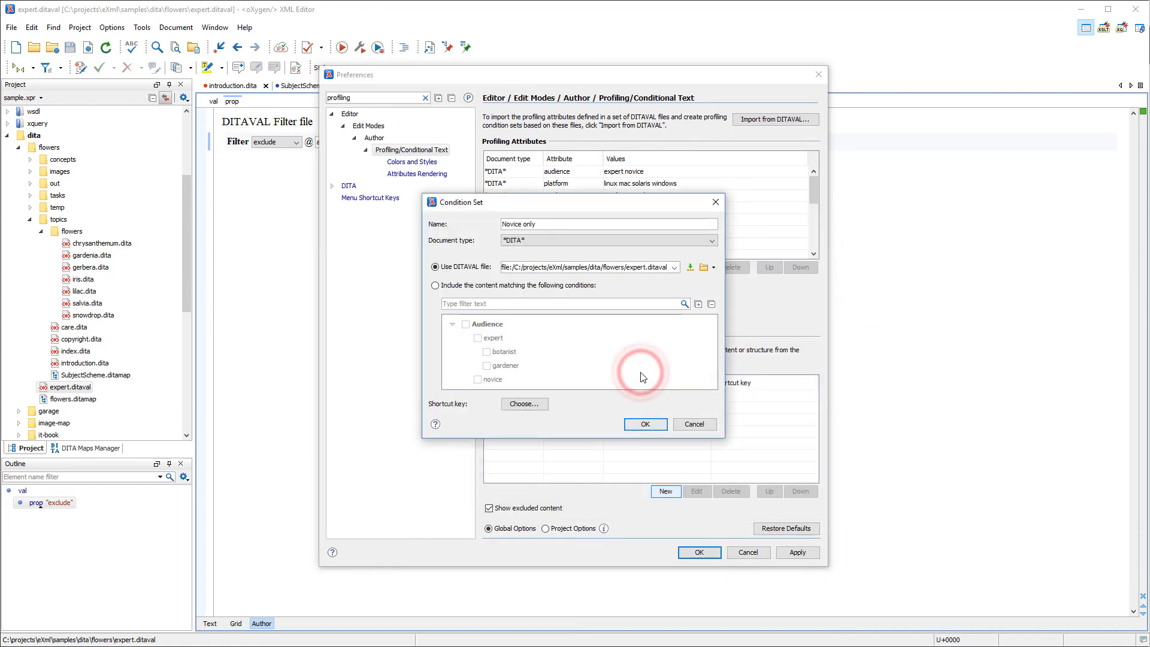
left_click(645, 424)
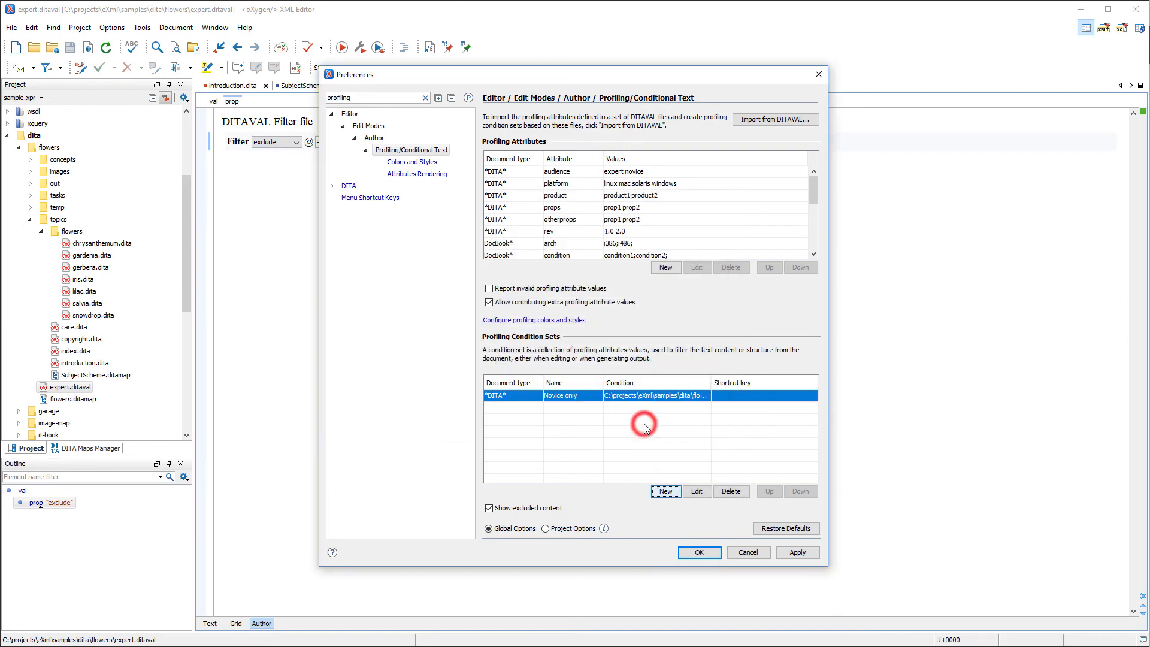
left_click(695, 551)
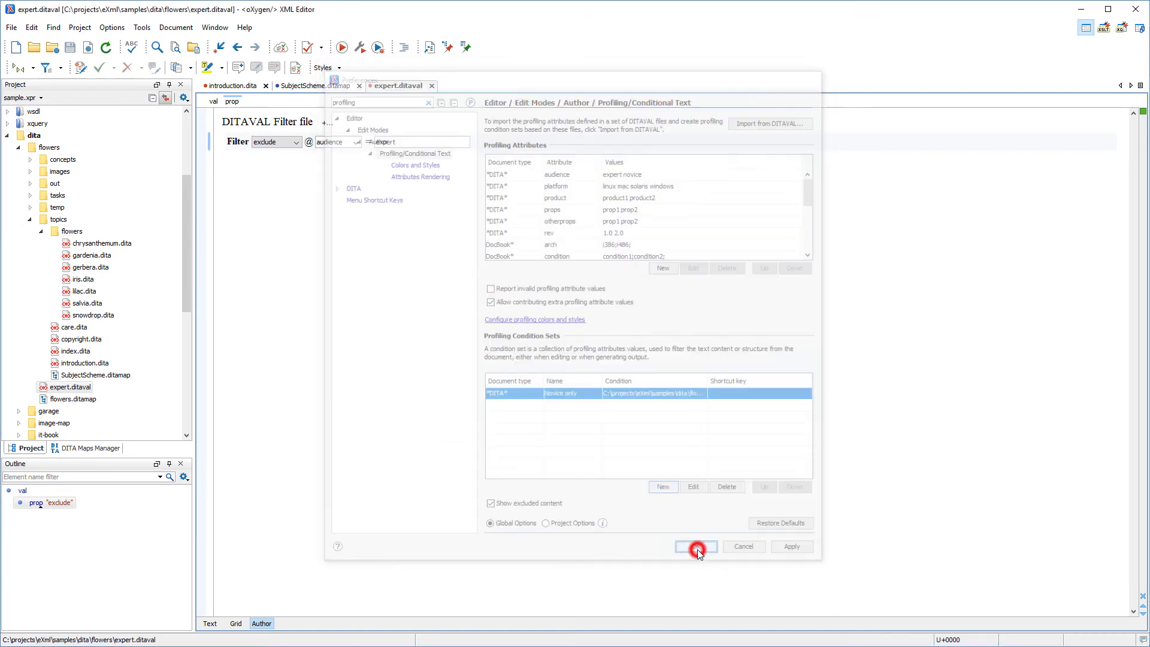
left_click(695, 546)
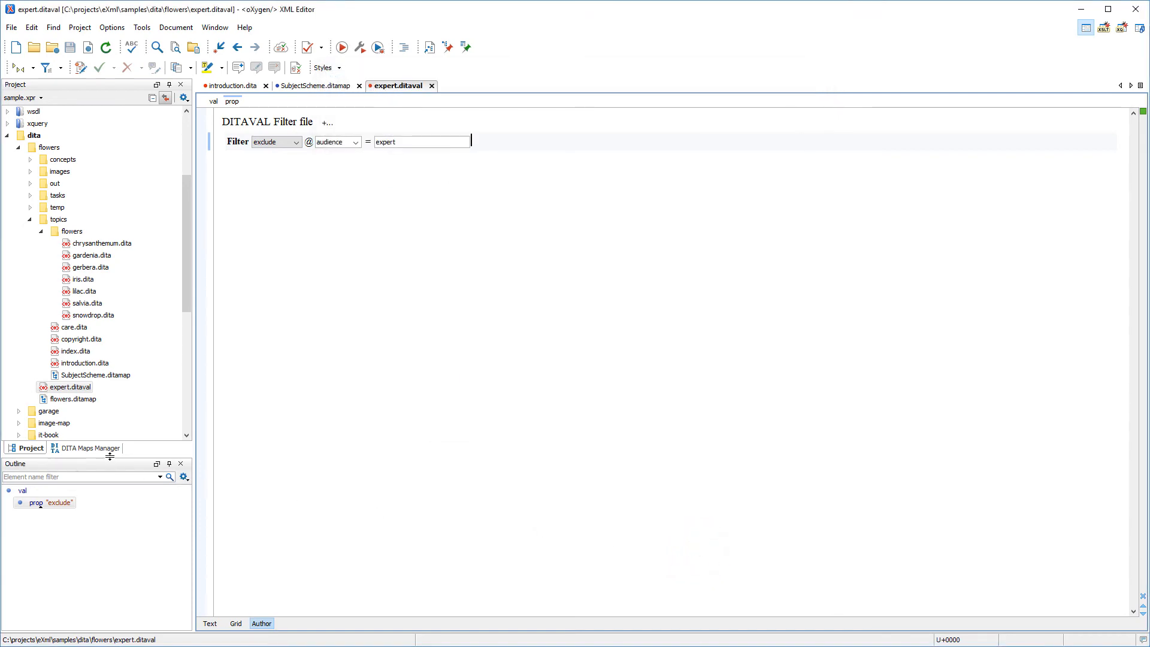
Open the Iris topic from the flowers map and apply the Novice only condition set.
left_click(91, 446)
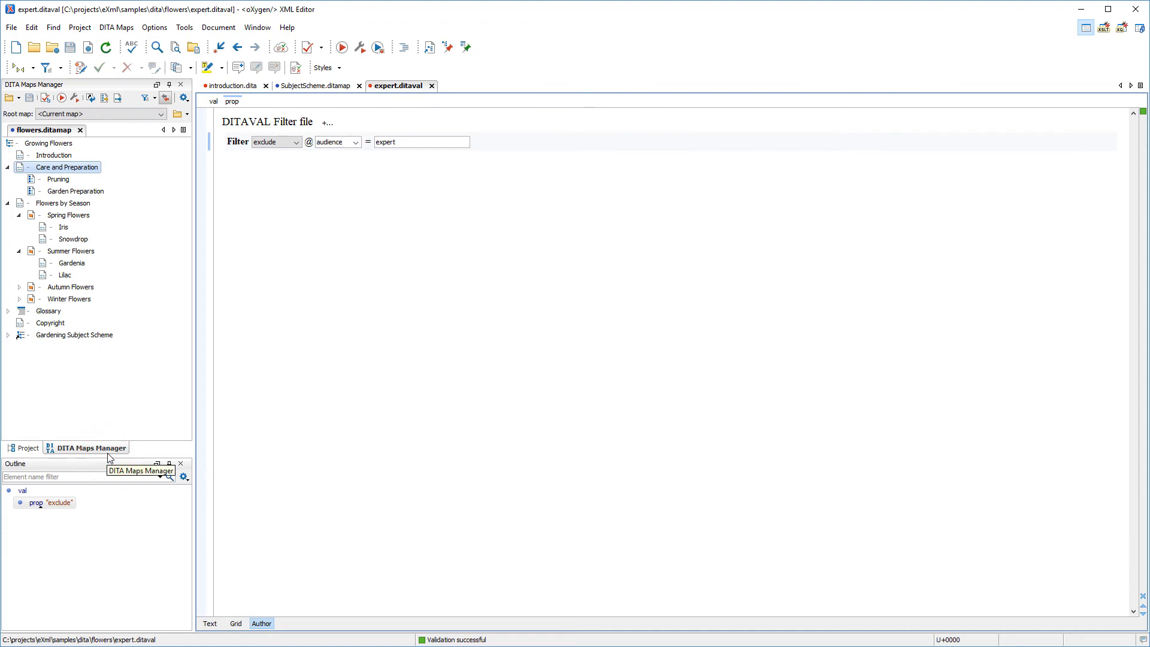
left_click(63, 226)
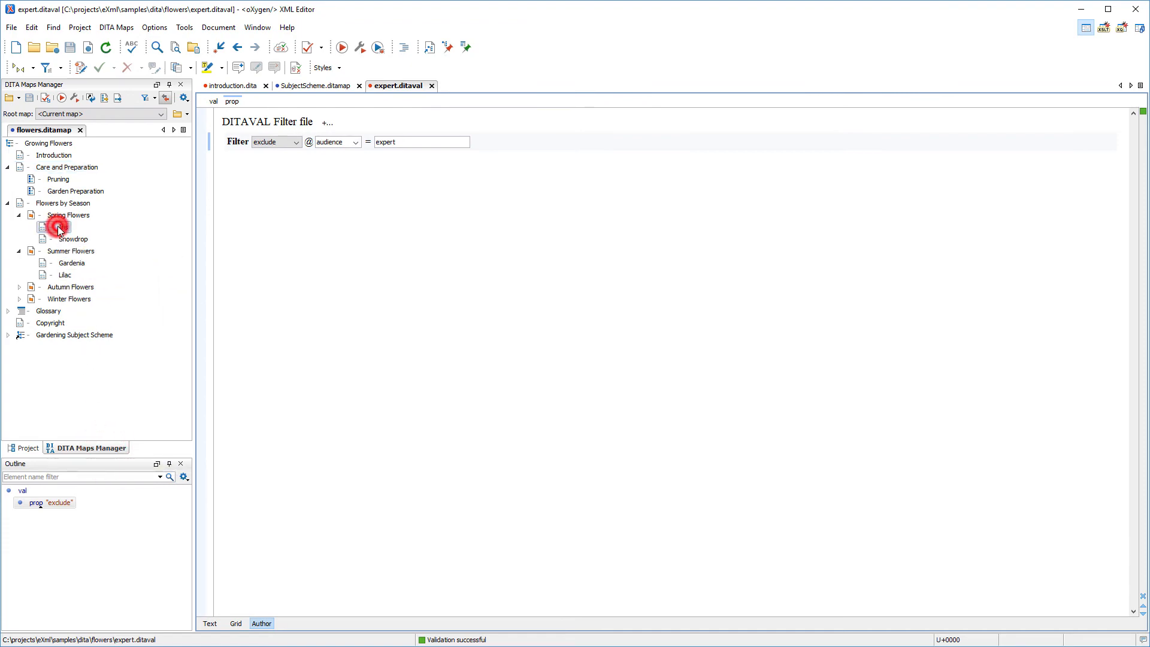
double_click(63, 227)
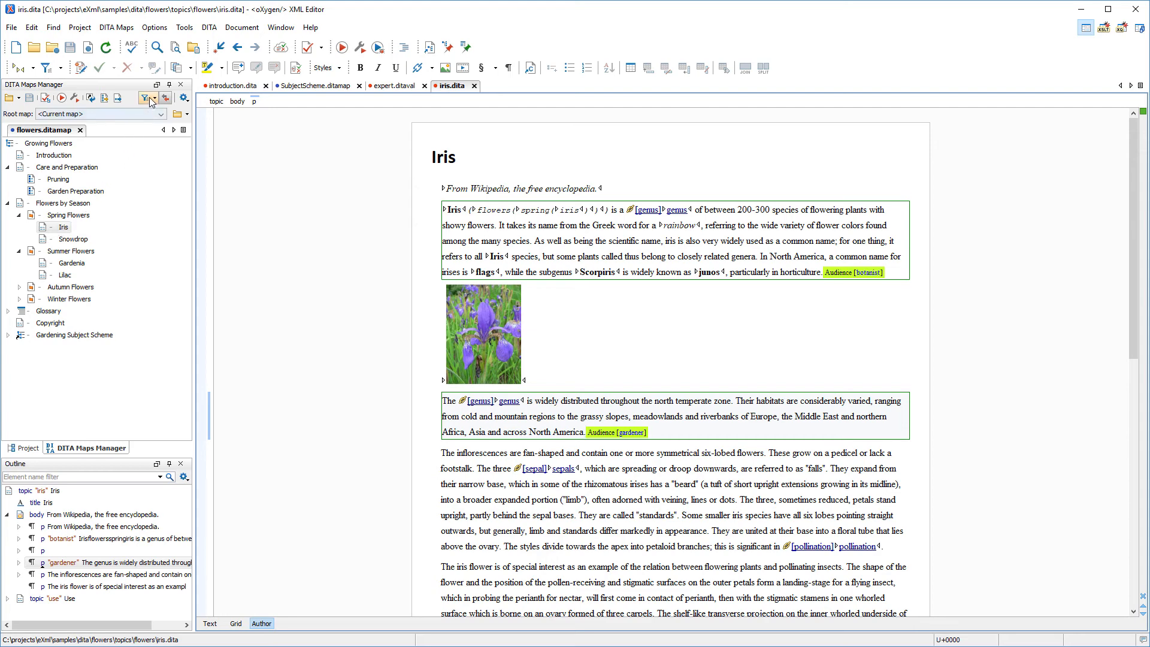
left_click(148, 97)
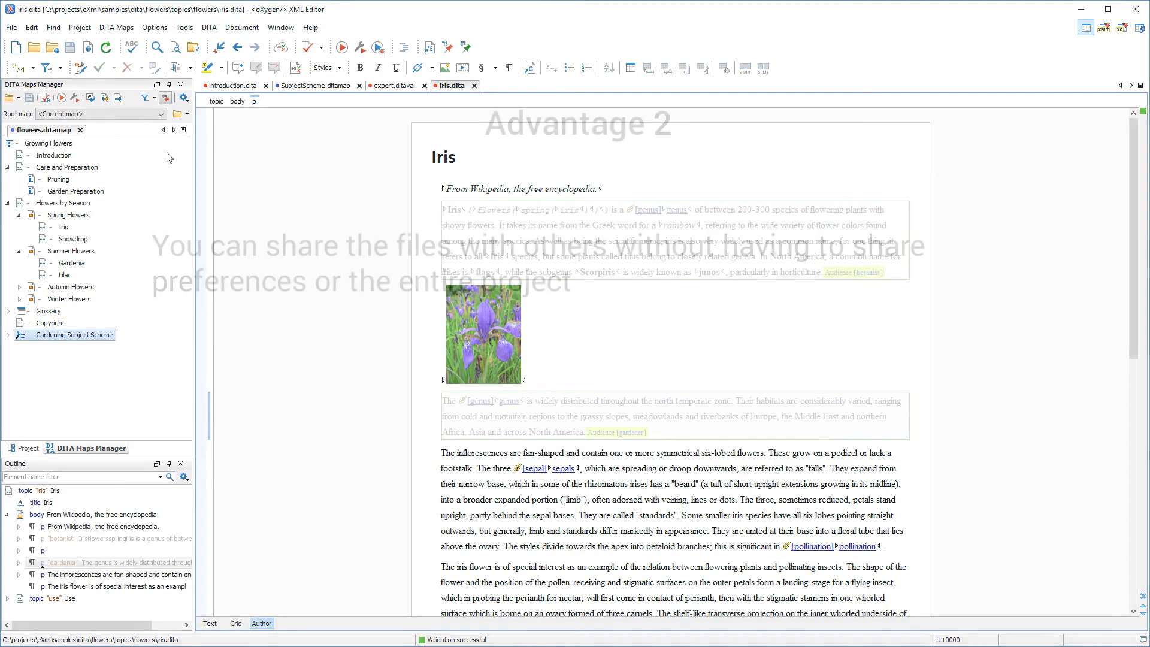
Switch between the Project view and DITA Maps Manager to return to the map.
left_click(28, 447)
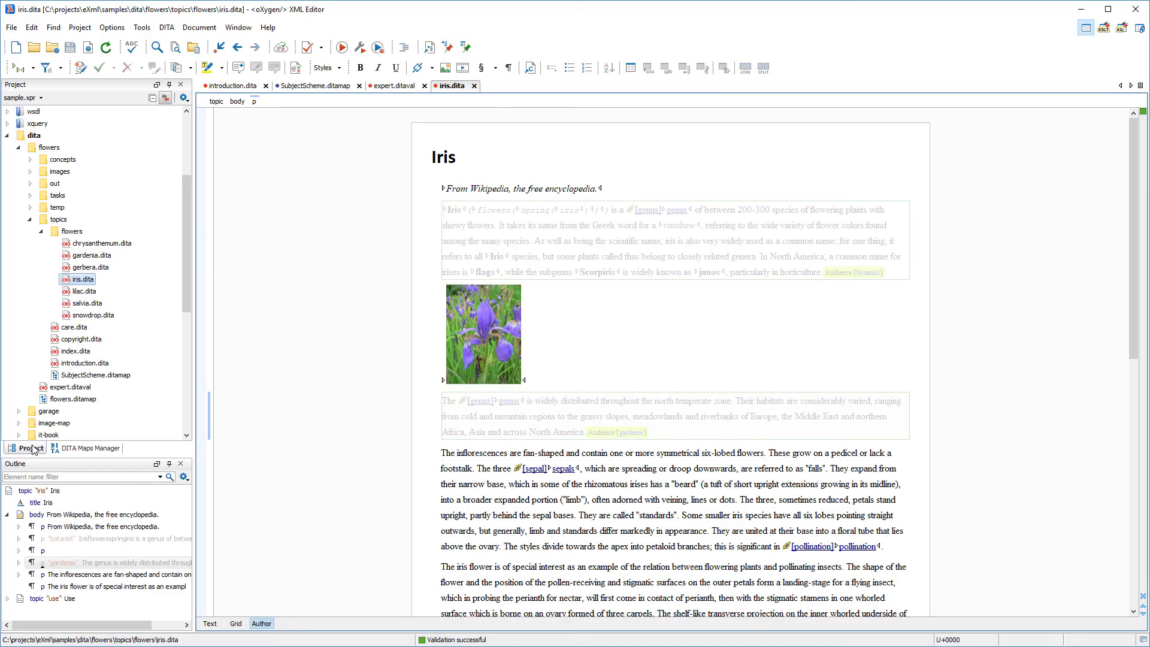
left_click(69, 387)
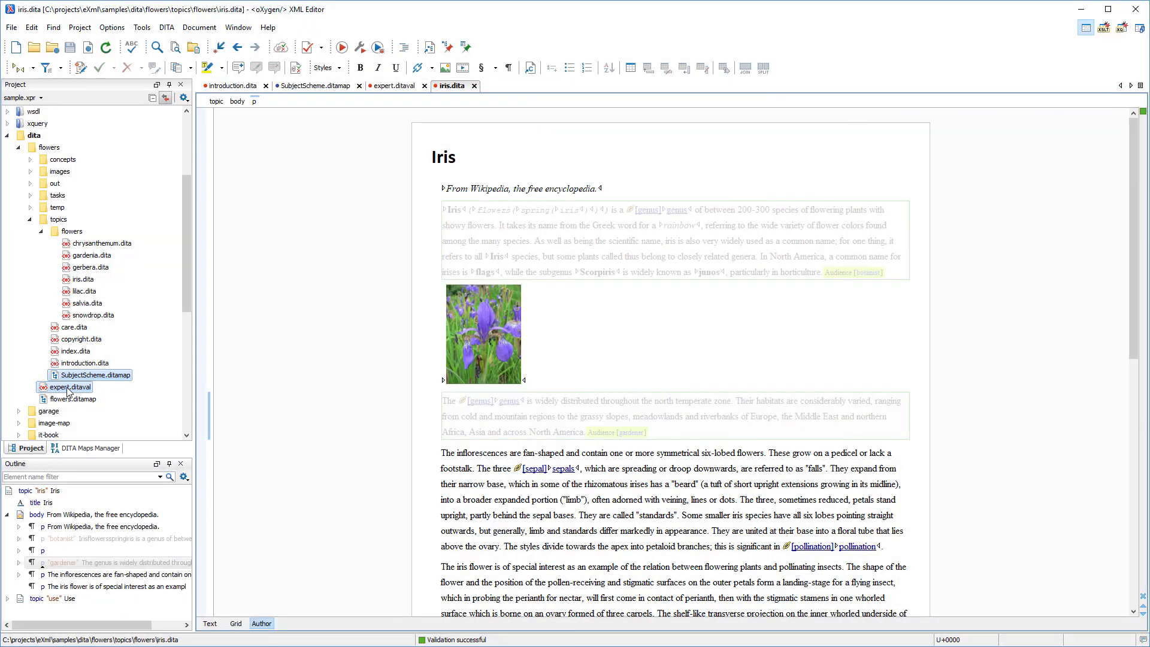
left_click(86, 448)
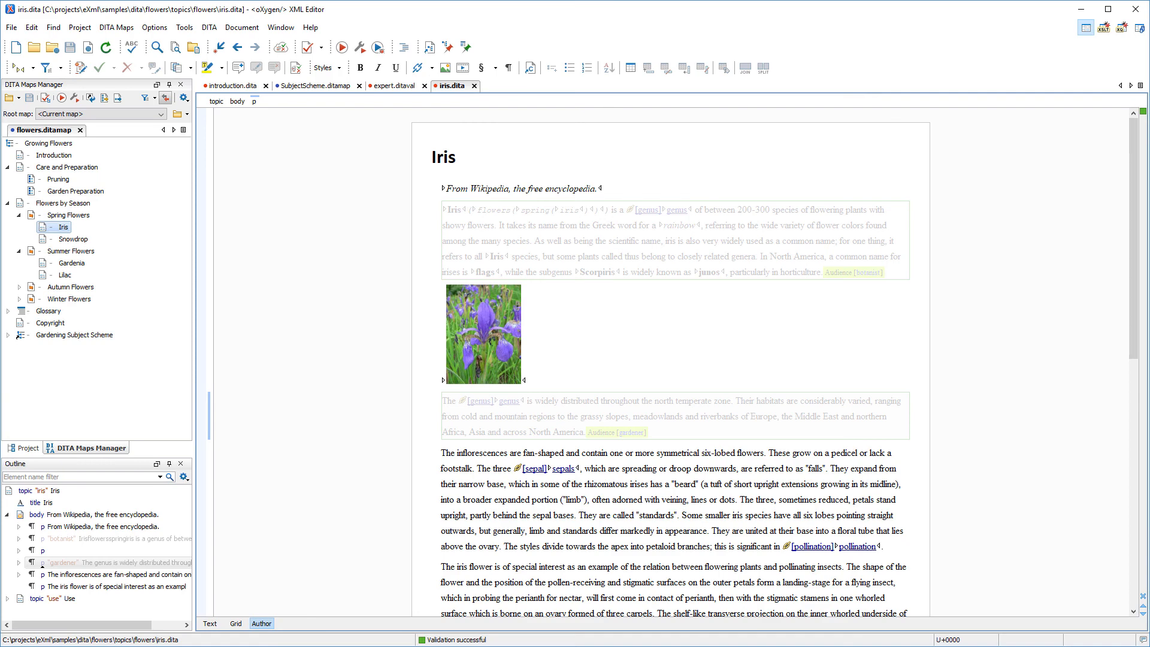
Run Check Map Completeness on the flowers map with the Novice only DITAVAL filter.
left_click(46, 97)
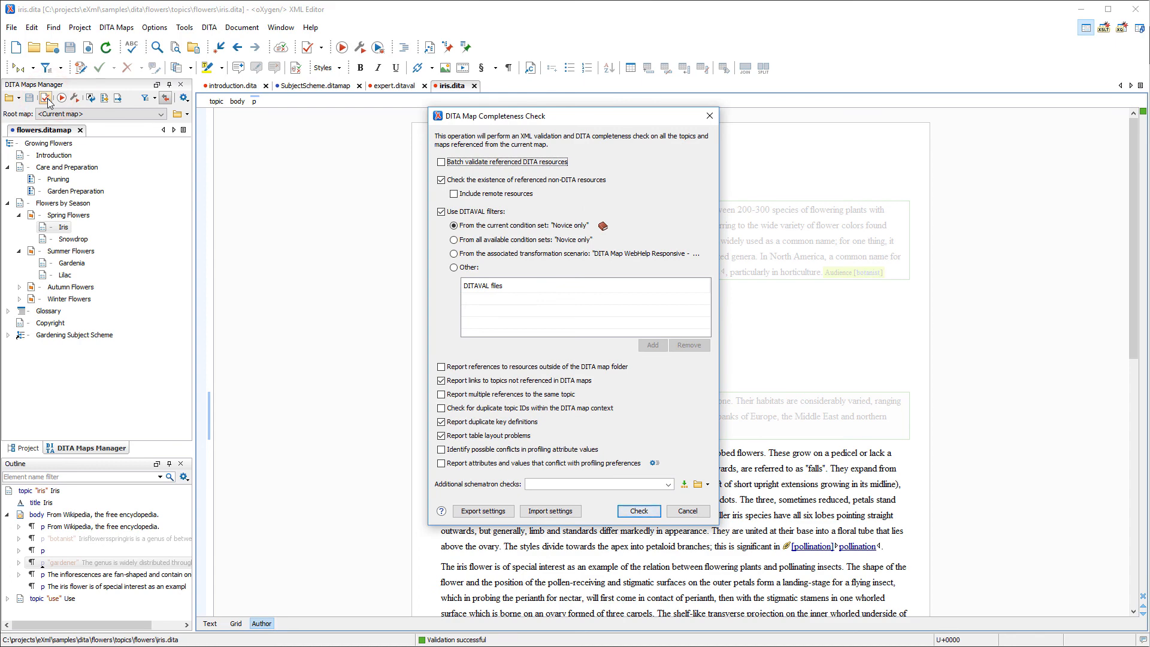
left_click(636, 511)
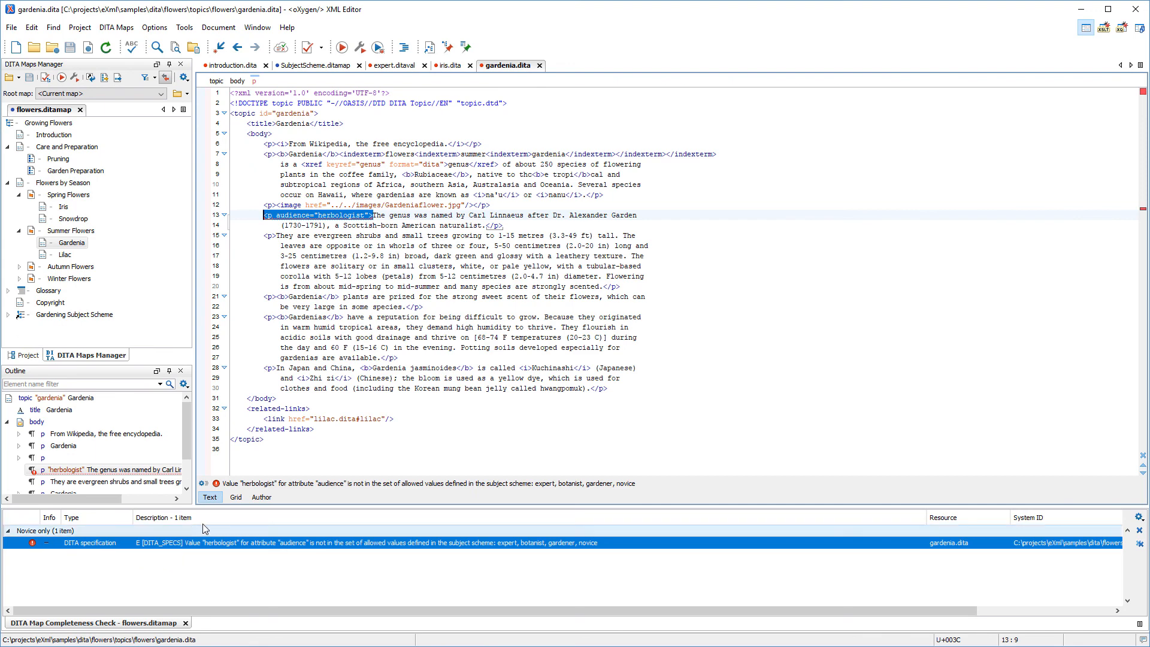
Replace the Gardenia paragraph's audience herbologist with botanist, then rerun the completeness check successfully.
left_click(261, 496)
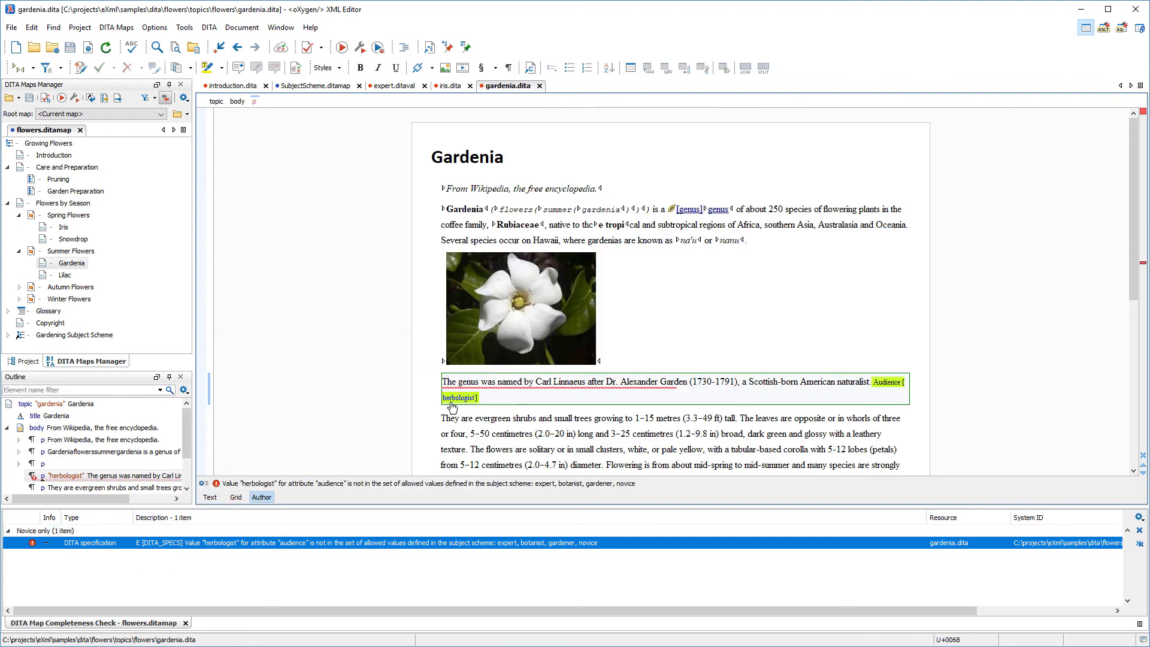
left_click(461, 397)
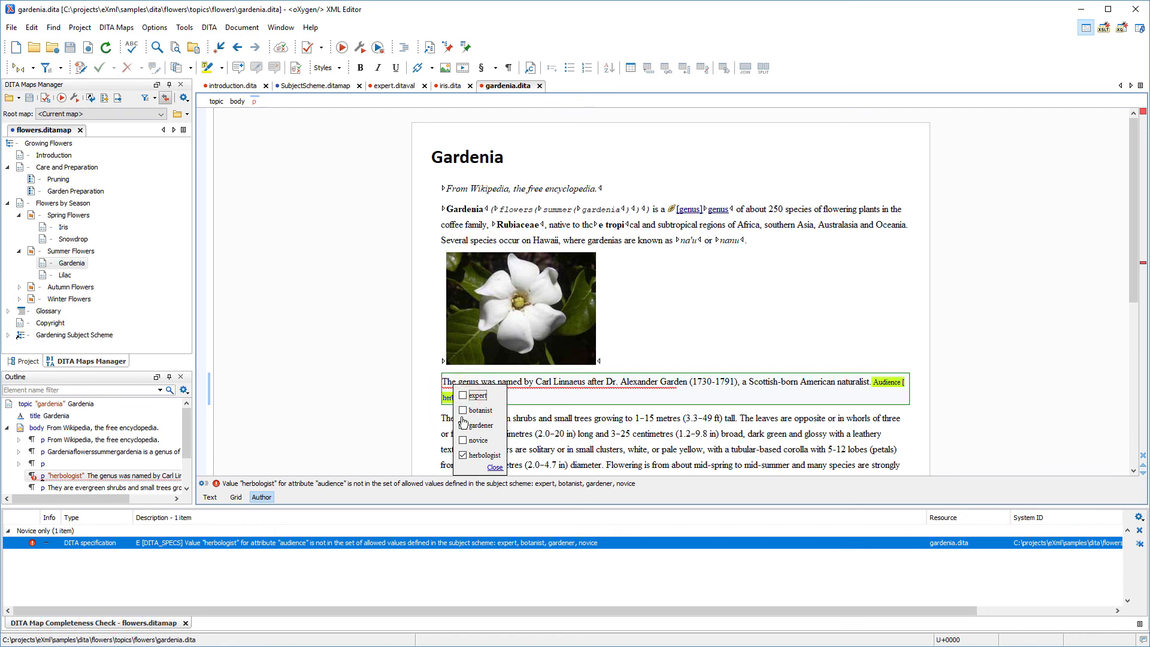
left_click(464, 410)
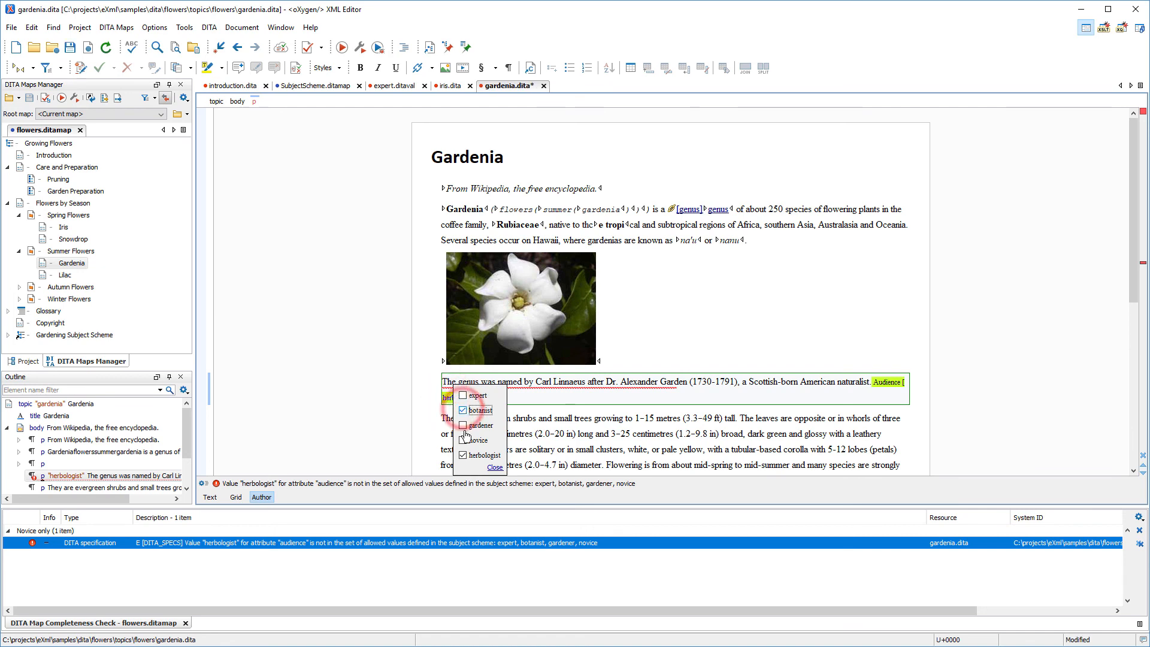
left_click(464, 456)
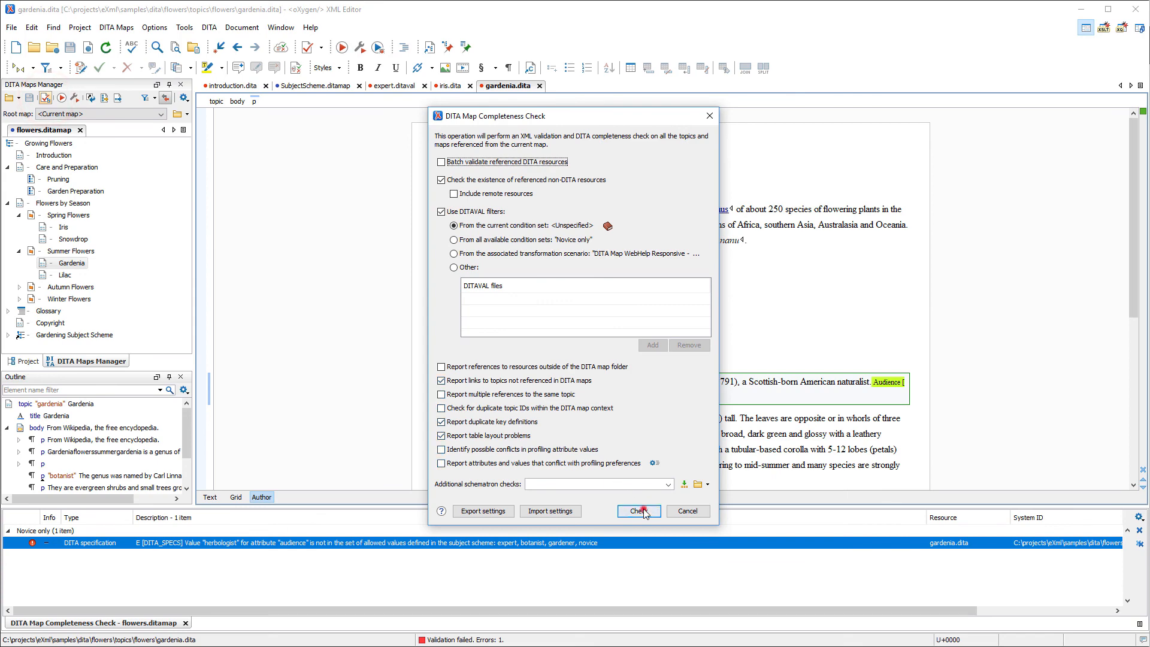
left_click(636, 512)
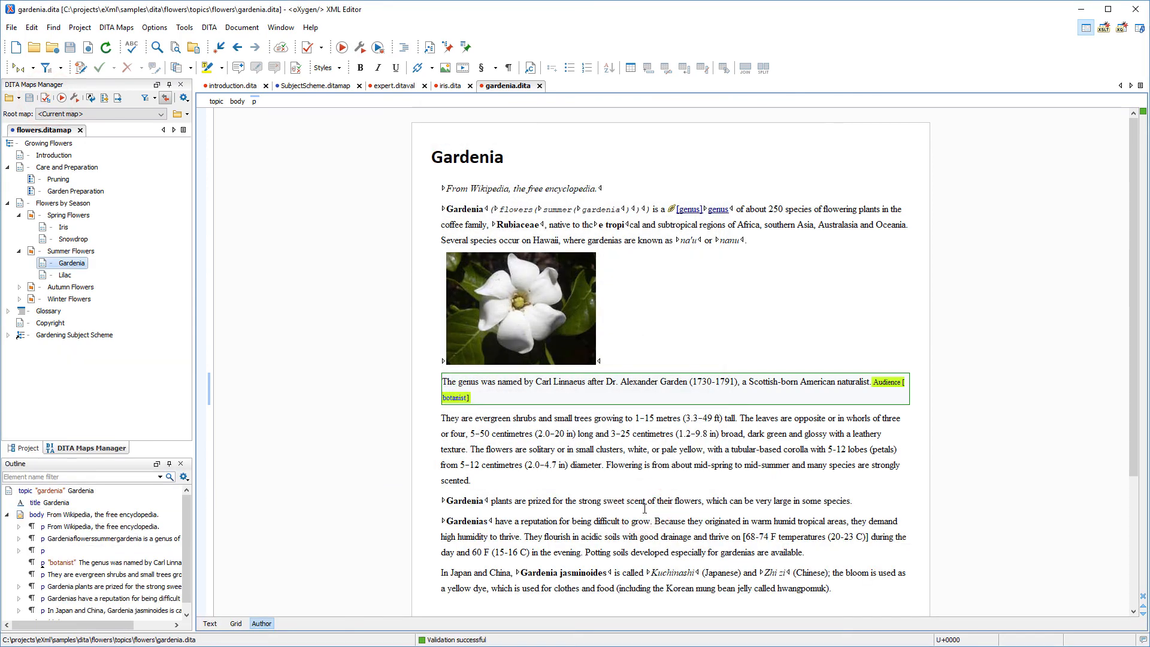